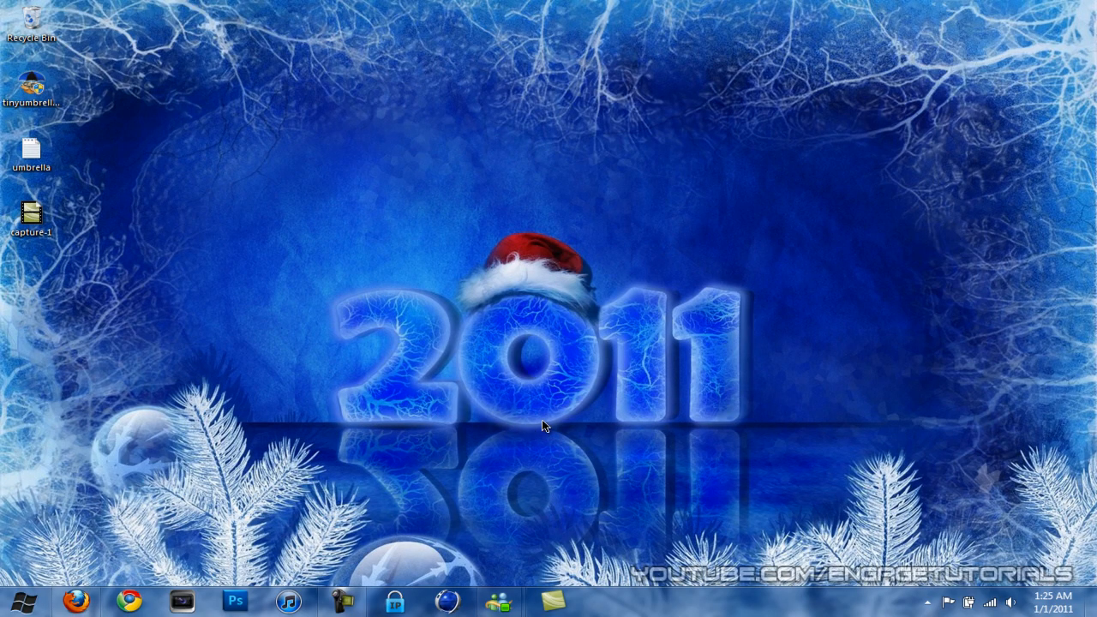
{"action": "mouse_move", "coordinate": [544, 449]}
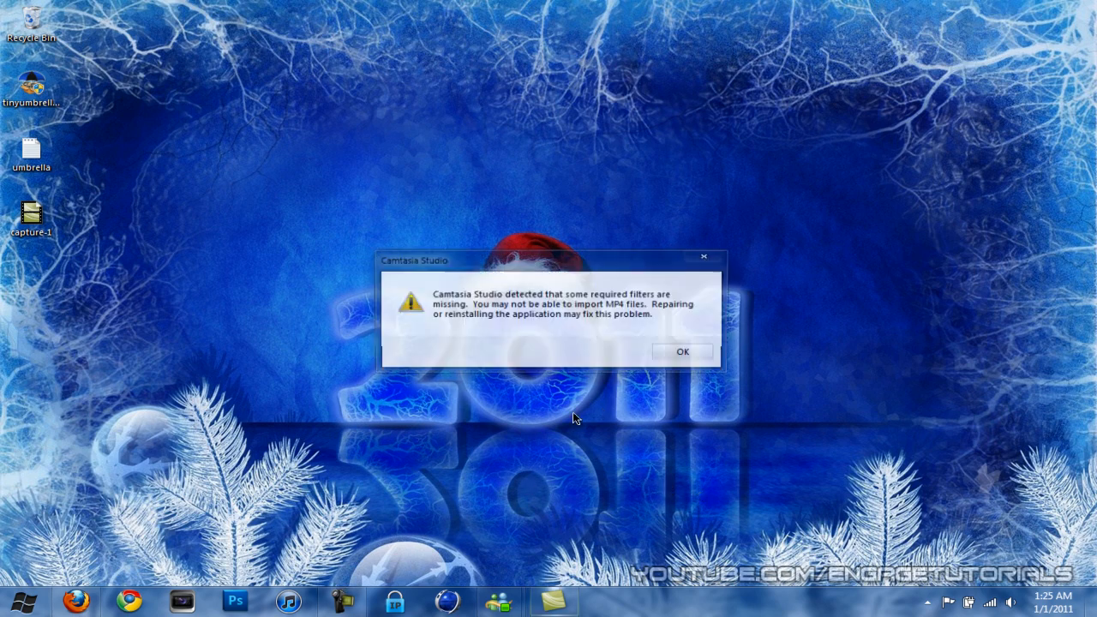
- Dismiss the missing-filters warning so Camtasia Studio loads its Welcome dialog
{"action": "left_click", "coordinate": [683, 352]}
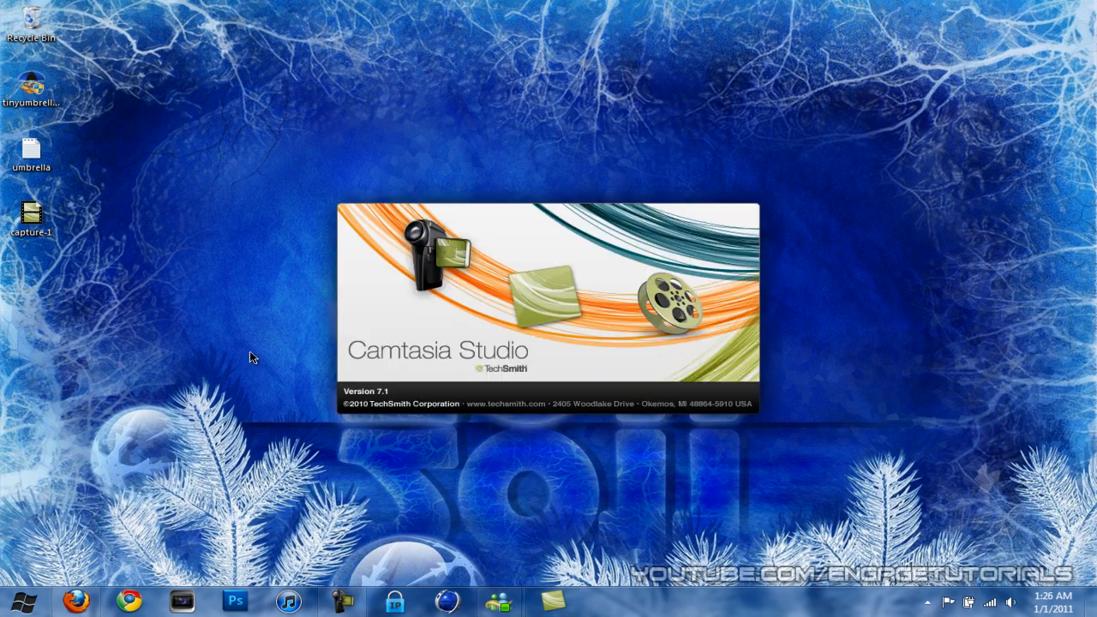
{"action": "mouse_move", "coordinate": [332, 440]}
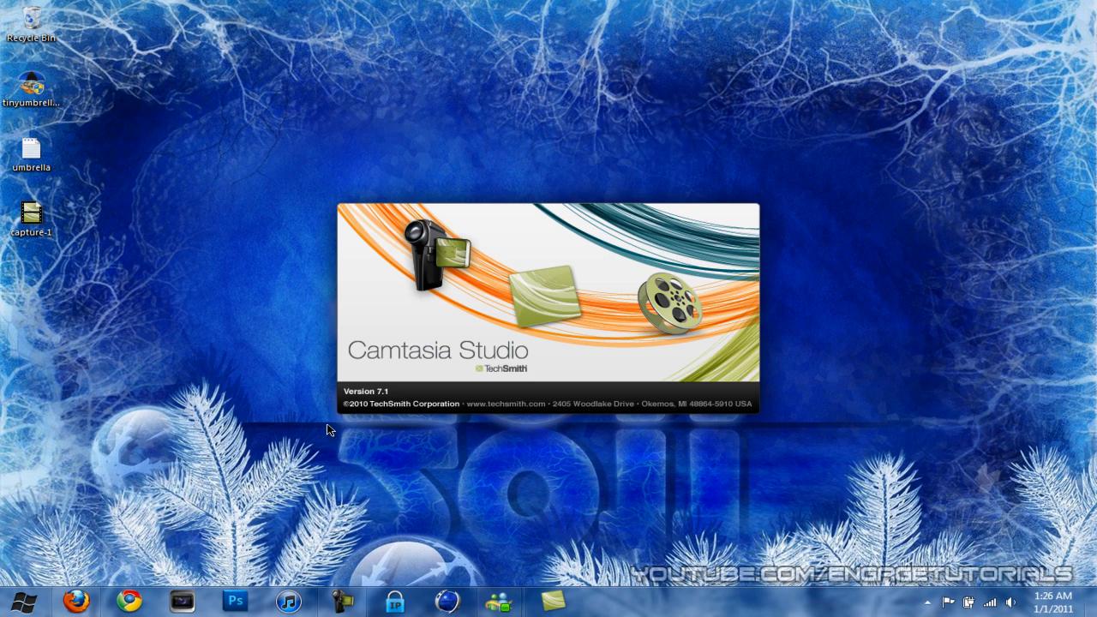
{"action": "mouse_move", "coordinate": [317, 421]}
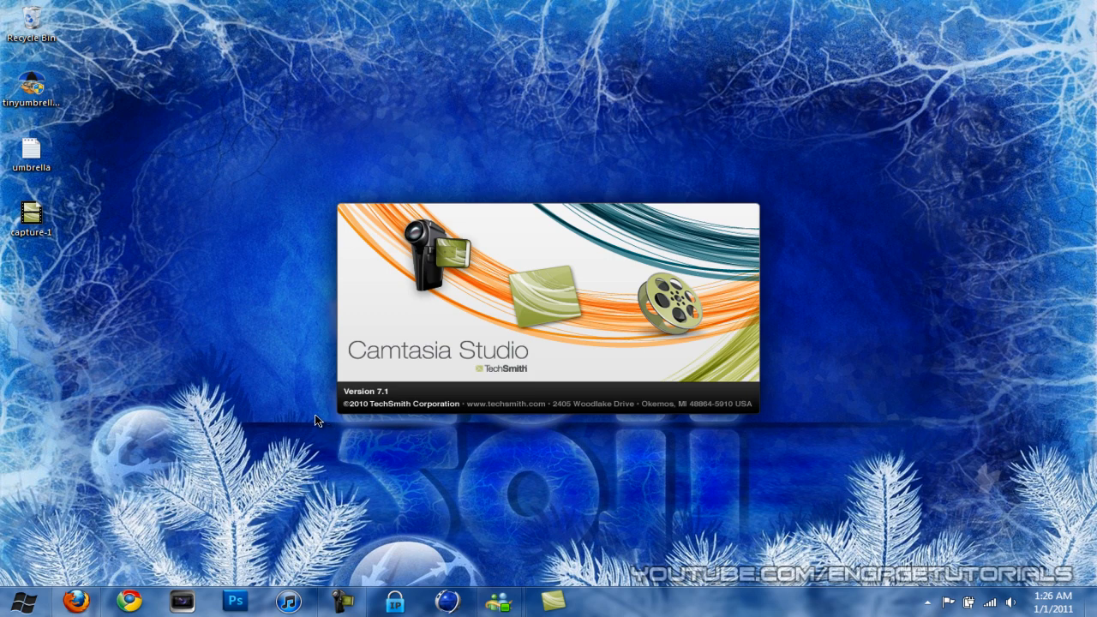
{"action": "mouse_move", "coordinate": [334, 420]}
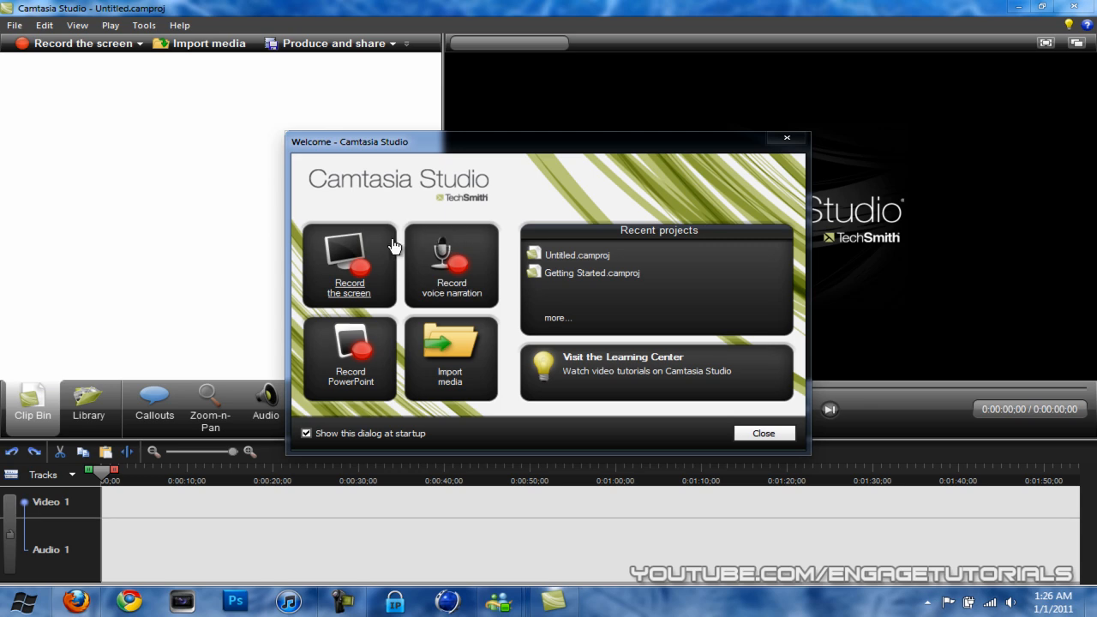
- Close the Welcome dialog and import capture-1.camrec from the Desktop into the clip bin
{"action": "left_click", "coordinate": [761, 432]}
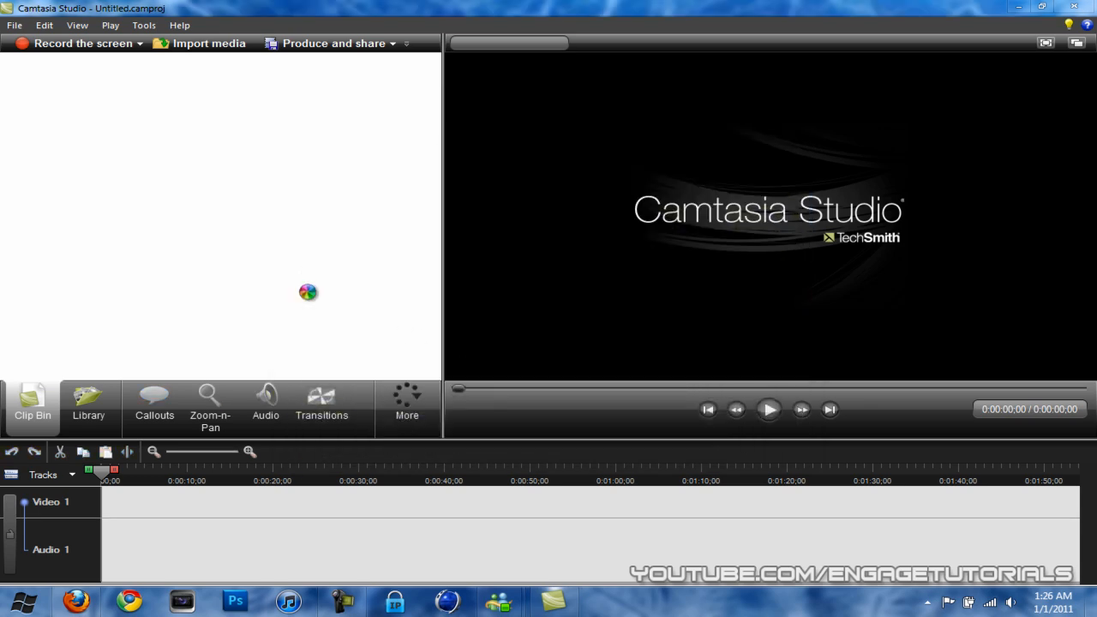
{"action": "left_click", "coordinate": [210, 43]}
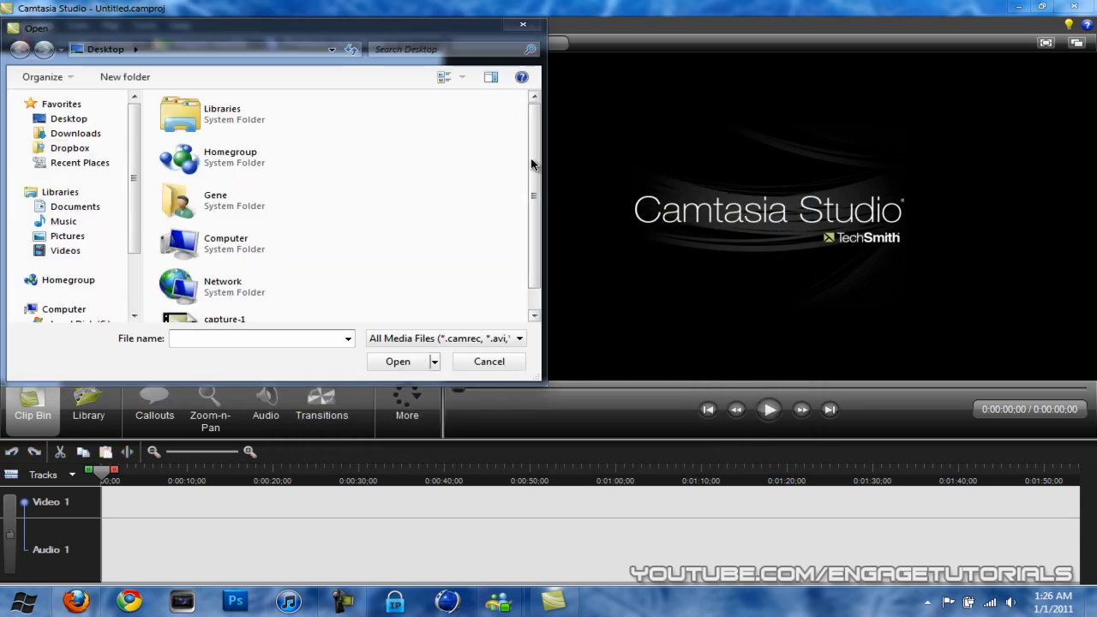
{"action": "left_click", "coordinate": [225, 301]}
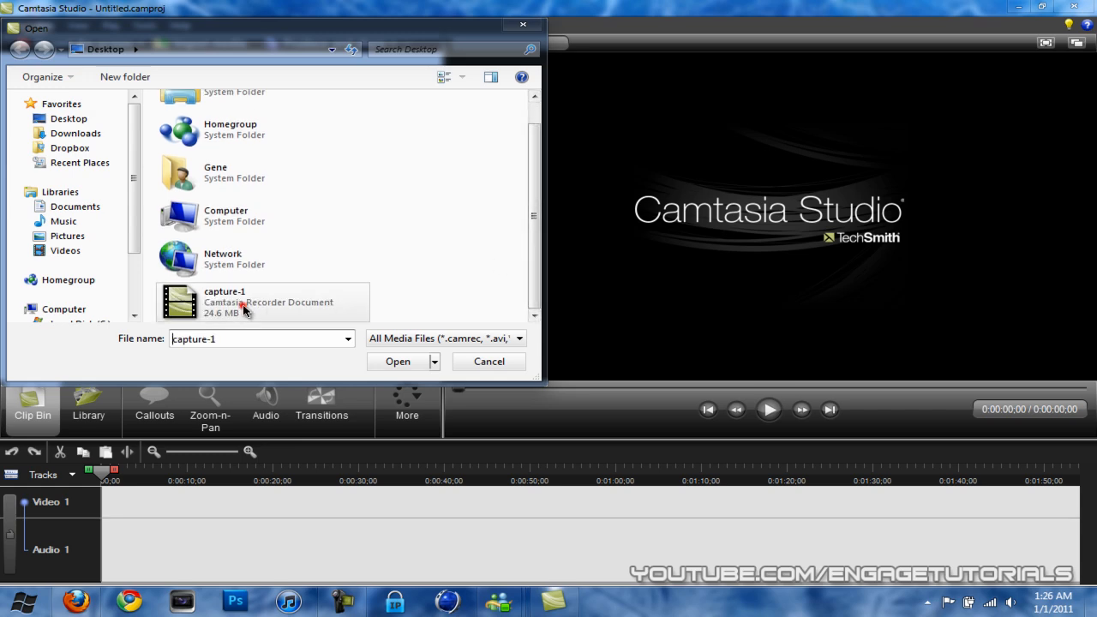
{"action": "mouse_move", "coordinate": [260, 299]}
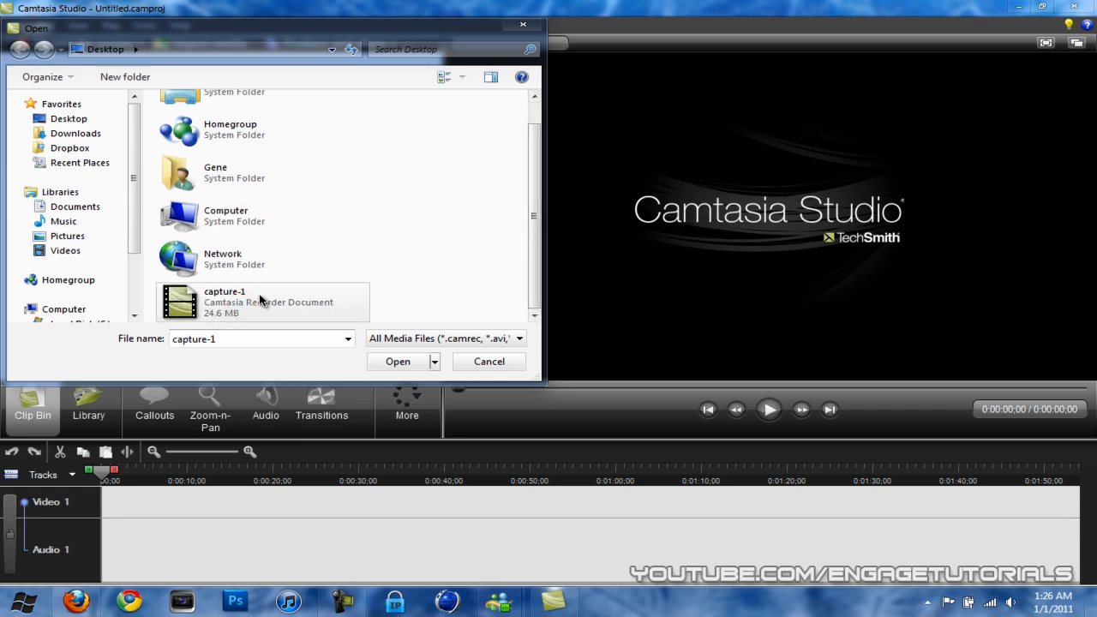
{"action": "left_click", "coordinate": [398, 360]}
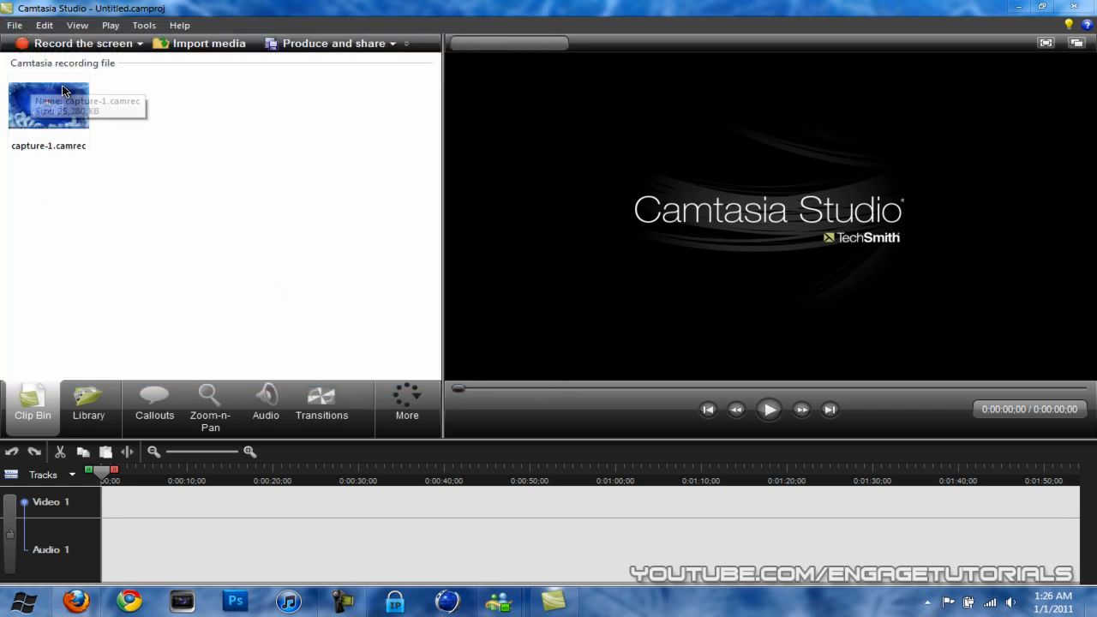
- Place capture-1.camrec on the timeline with editing dimensions 1280 x 720
{"action": "left_click_drag", "start_coordinate": [48, 105], "coordinate": [116, 511]}
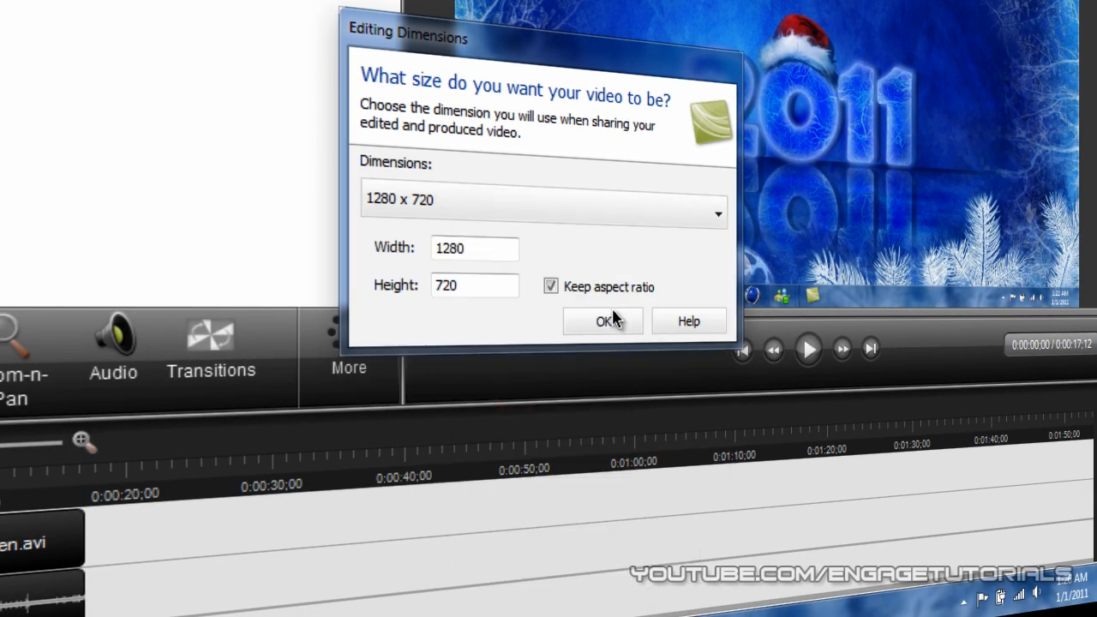
{"action": "left_click", "coordinate": [604, 322]}
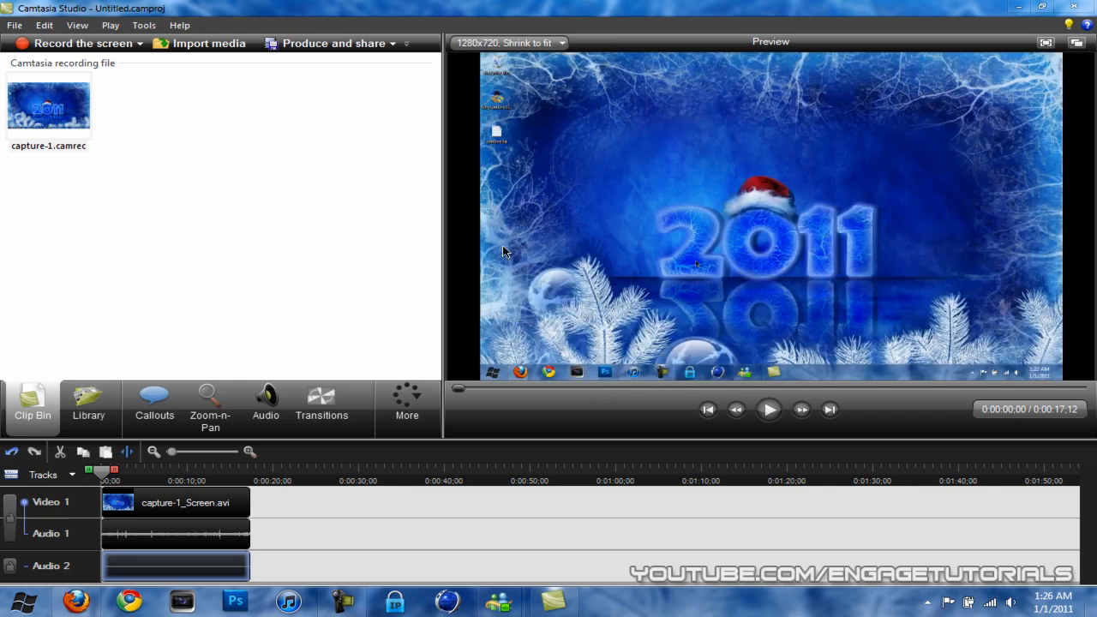
{"action": "mouse_move", "coordinate": [147, 490]}
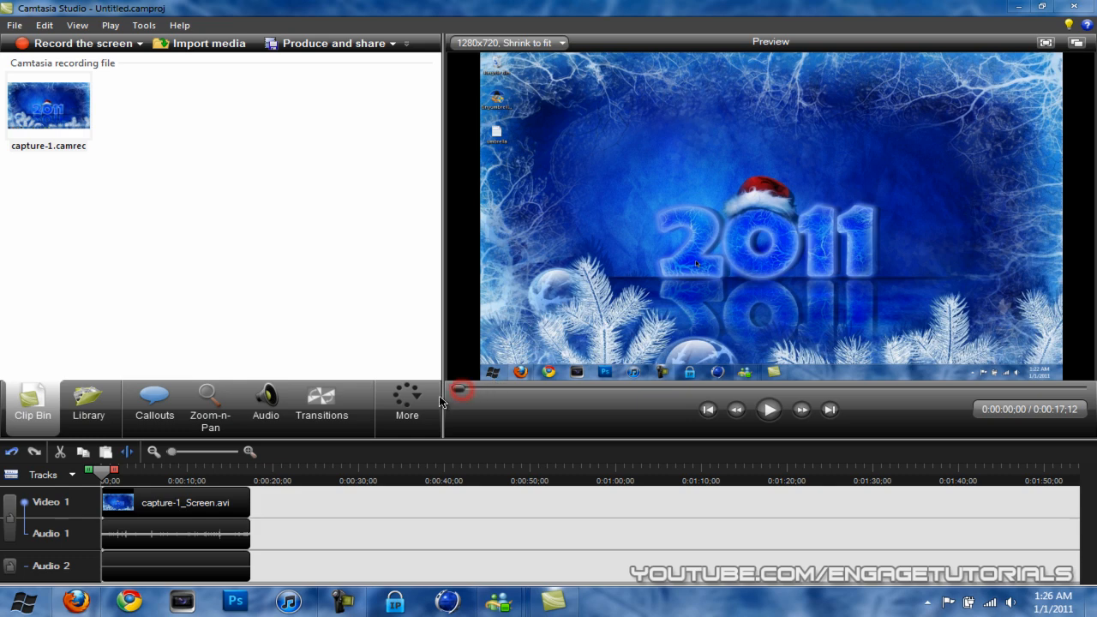
- Show the Zoom-n-Pan editor, adding a Zoom track under Video 1
{"action": "left_click", "coordinate": [210, 403]}
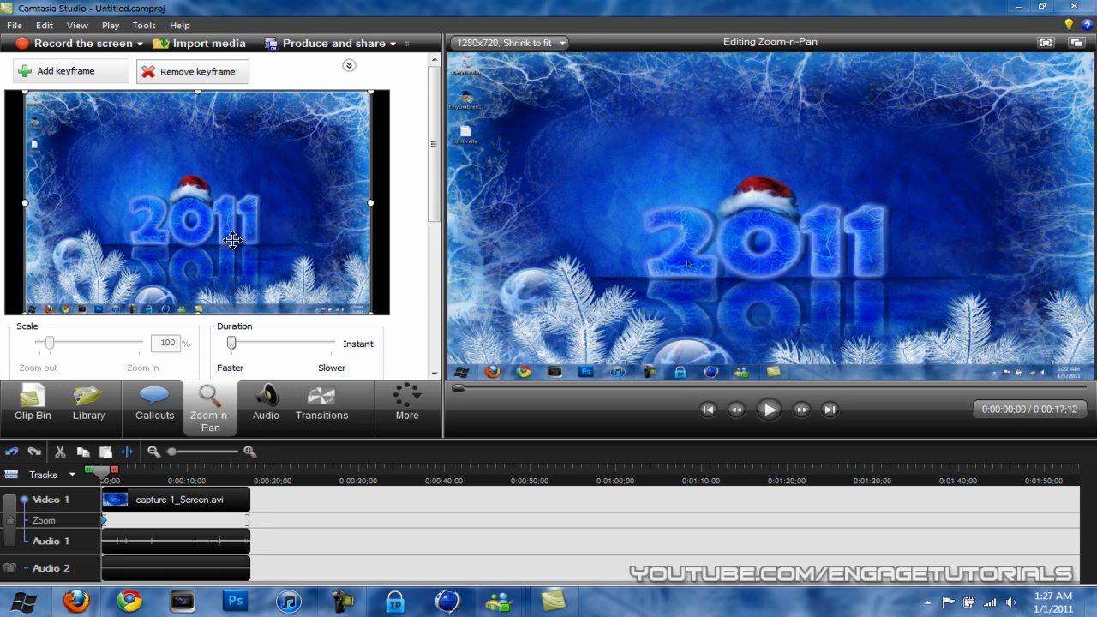
{"action": "mouse_move", "coordinate": [180, 500]}
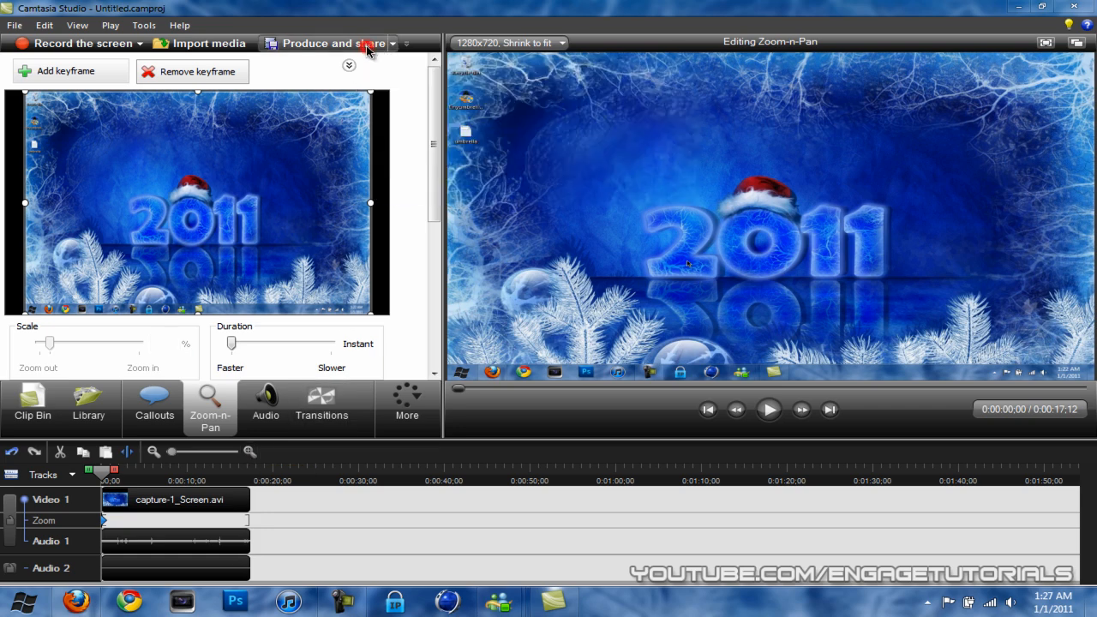
- From Produce and share, reach Manage Production Presets and select the YouTube 720p preset
{"action": "left_click", "coordinate": [329, 43]}
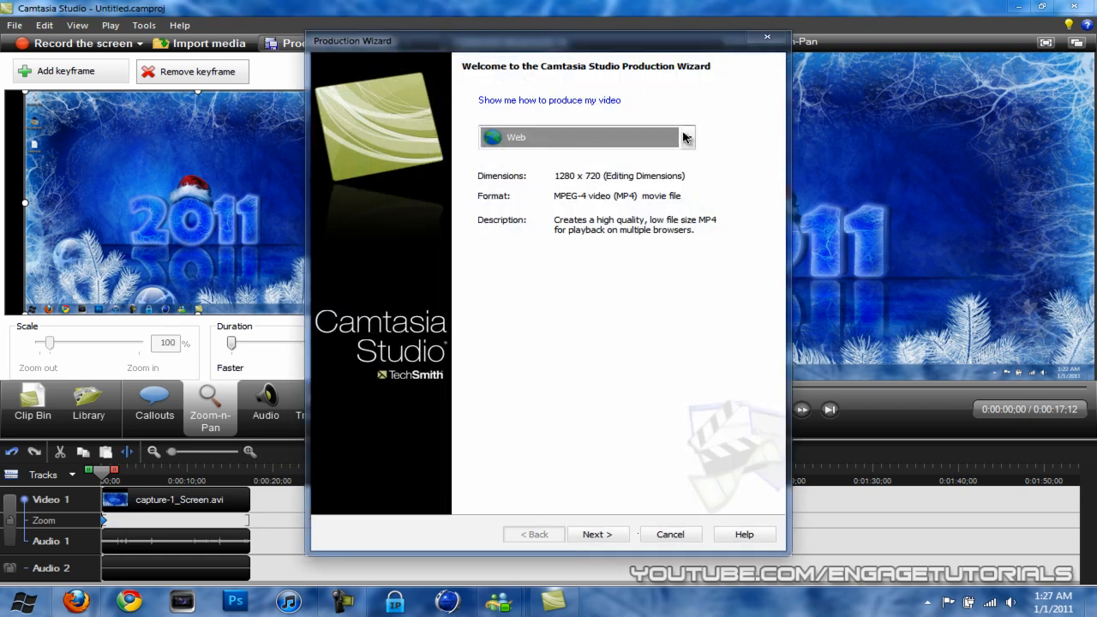
{"action": "left_click", "coordinate": [686, 137]}
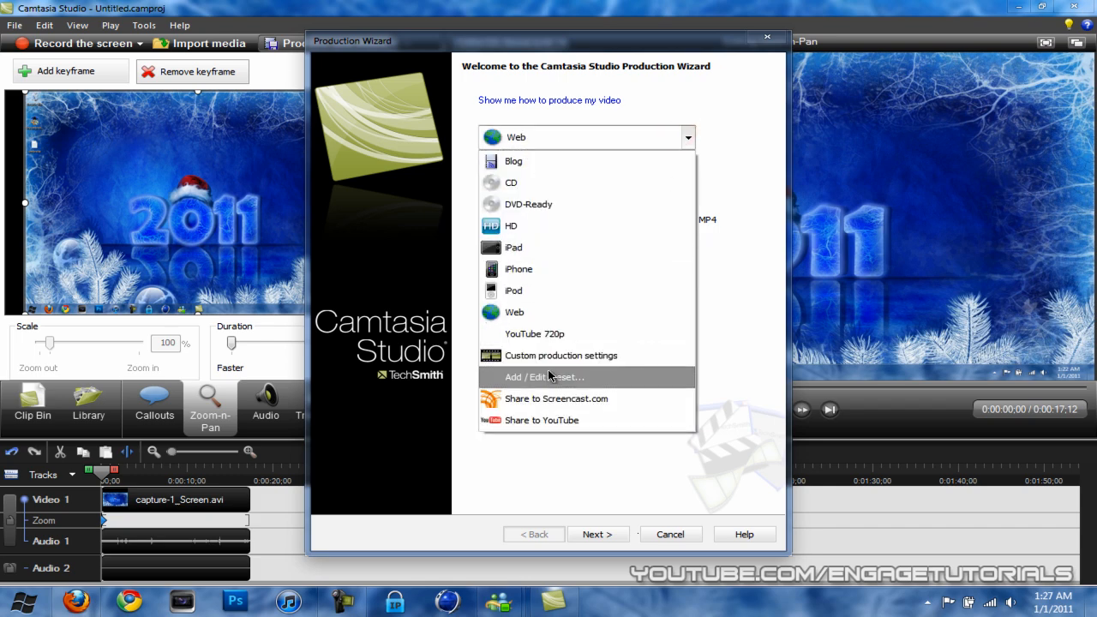
{"action": "left_click", "coordinate": [543, 377]}
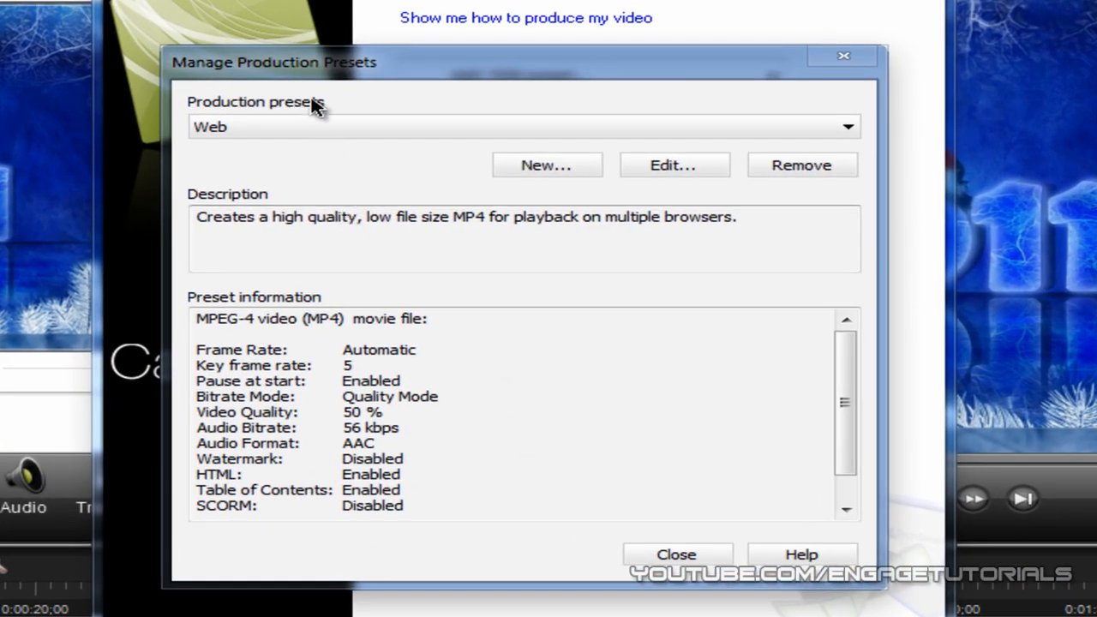
{"action": "left_click", "coordinate": [847, 127]}
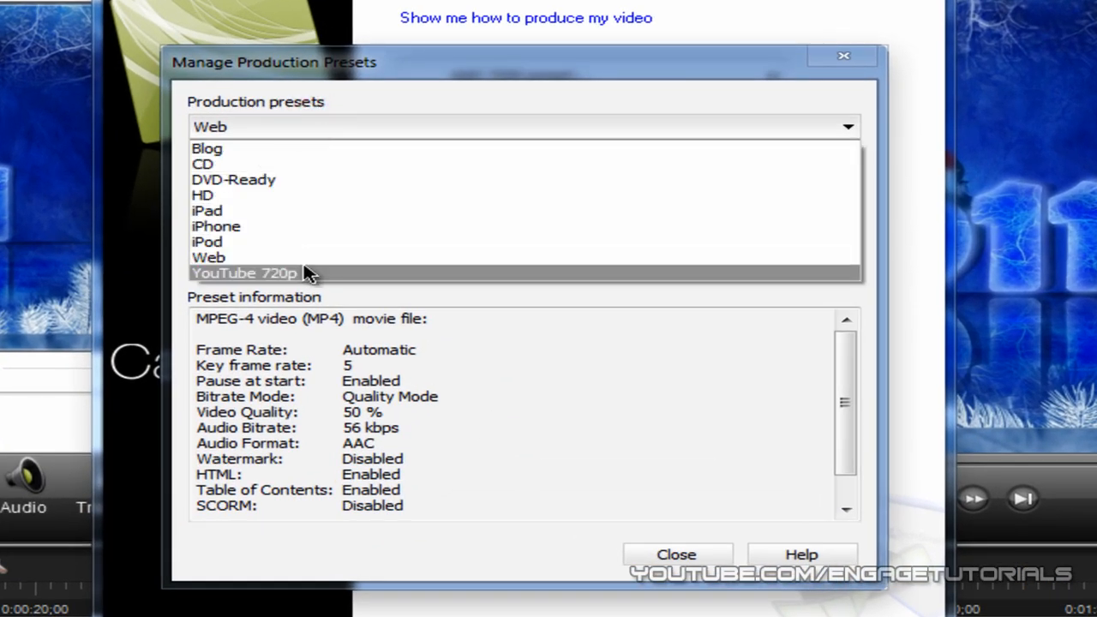
{"action": "left_click", "coordinate": [243, 273]}
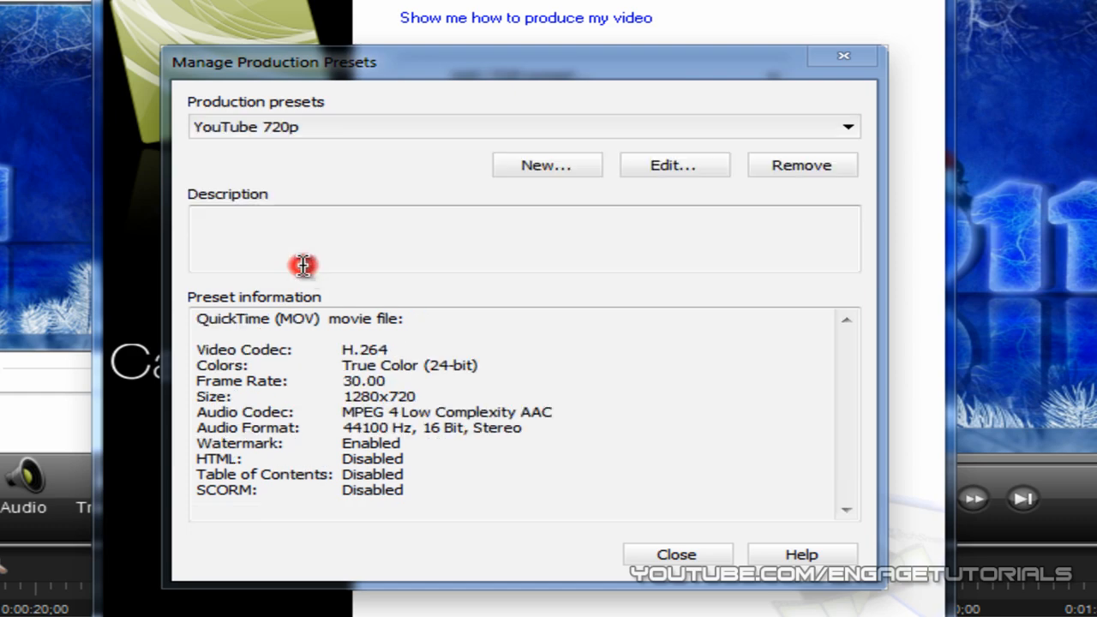
{"action": "mouse_move", "coordinate": [631, 175]}
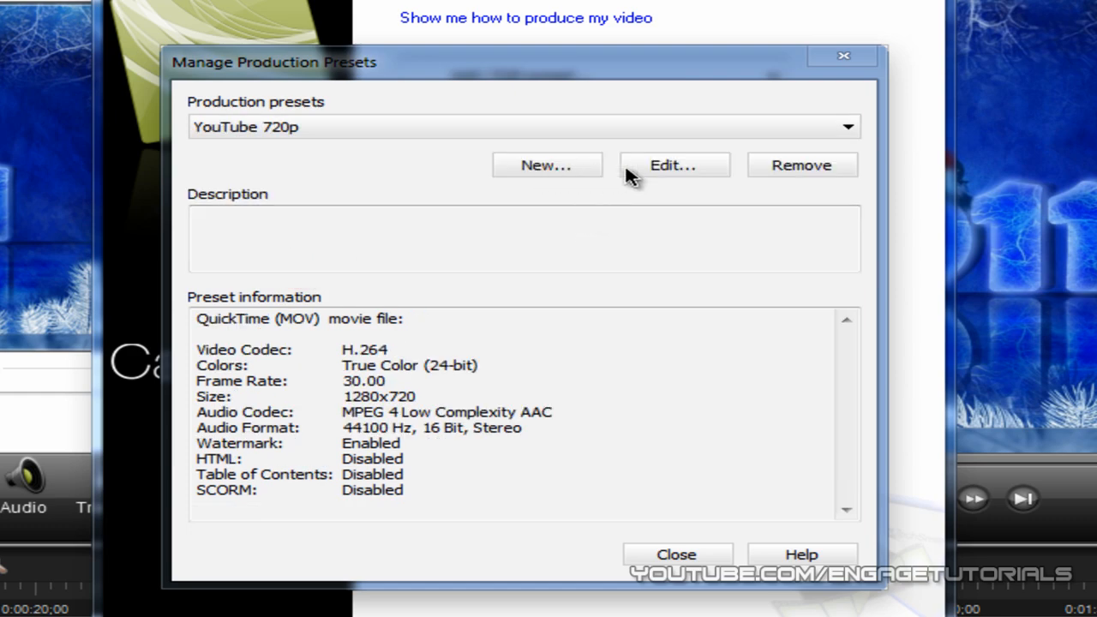
- Edit the YouTube 720p preset, keeping MOV - QuickTime movie as its file format
{"action": "left_click", "coordinate": [674, 165]}
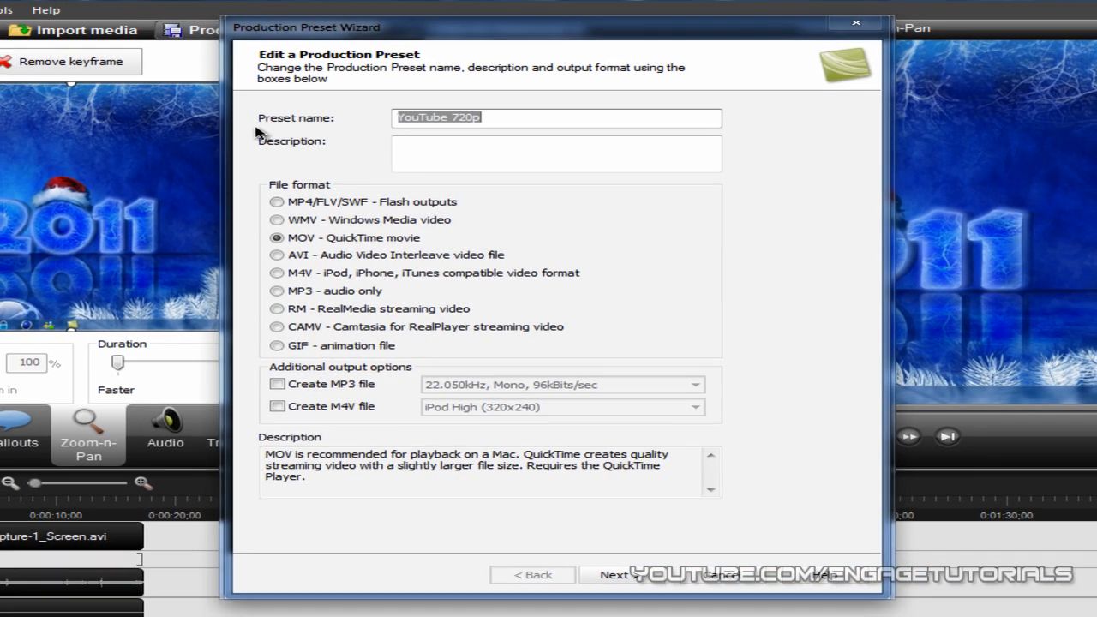
{"action": "left_click", "coordinate": [445, 117]}
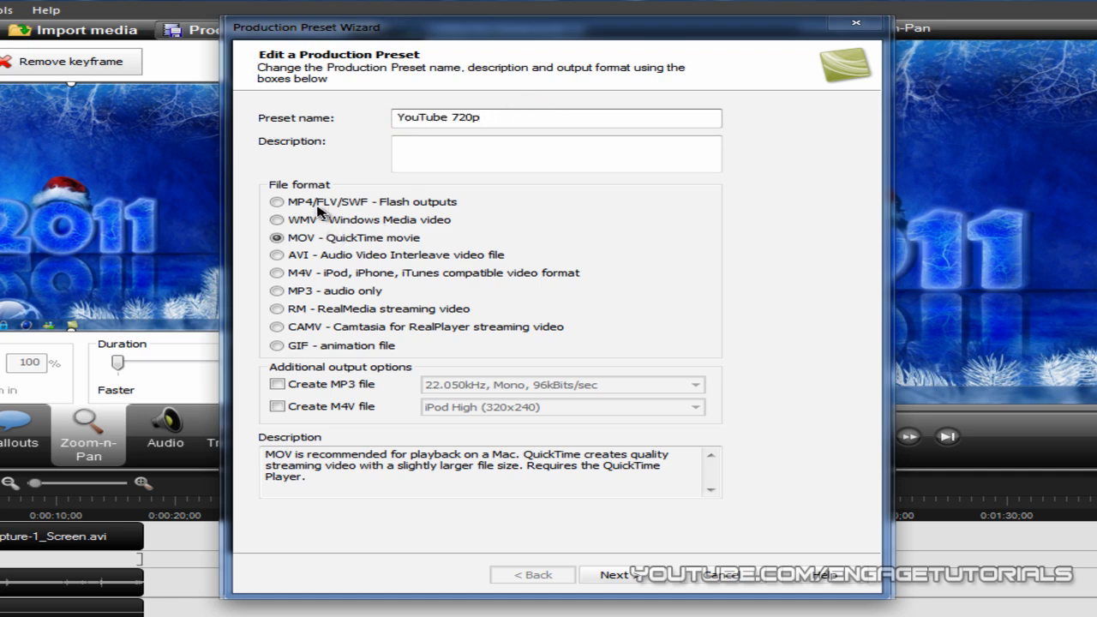
{"action": "mouse_move", "coordinate": [324, 247]}
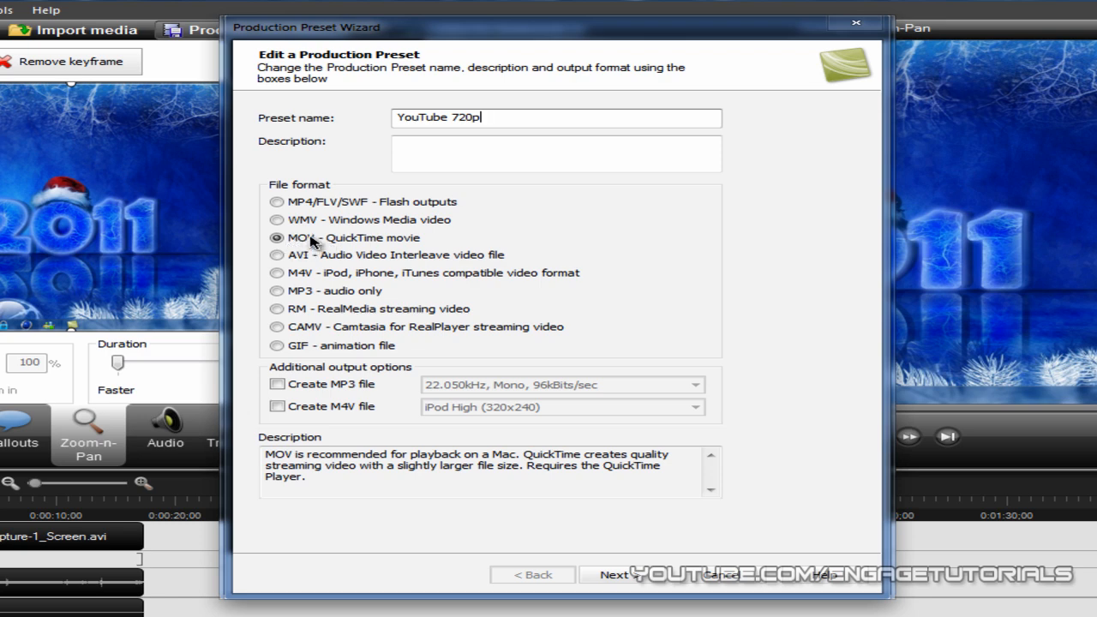
{"action": "mouse_move", "coordinate": [655, 541]}
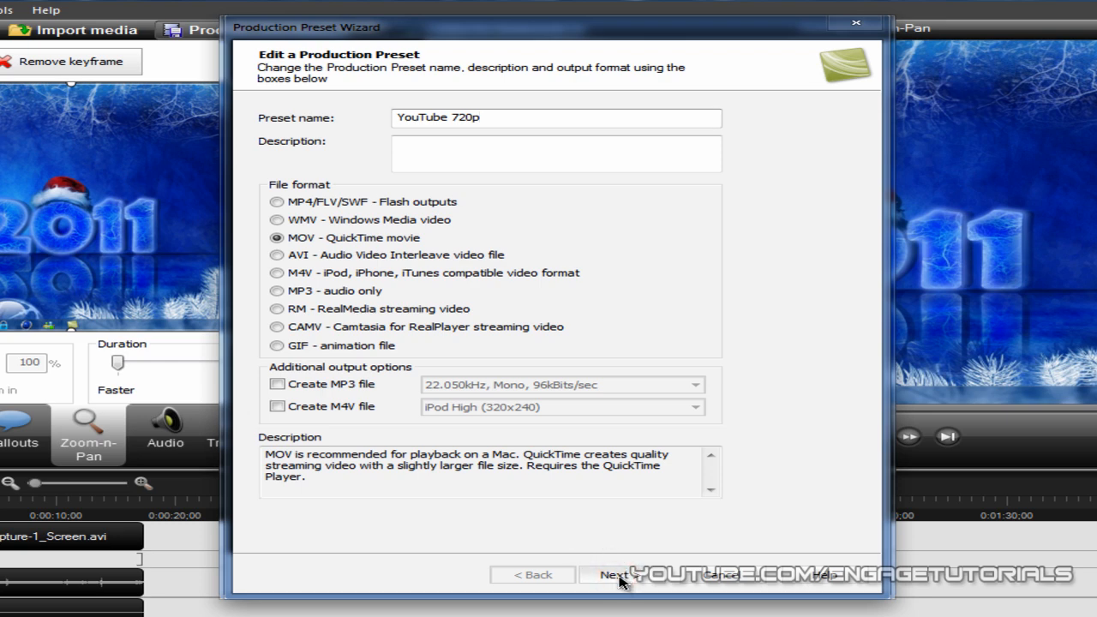
- Advance past the 1280x720 video size to the QuickTime Encoding Options page
{"action": "left_click", "coordinate": [617, 574]}
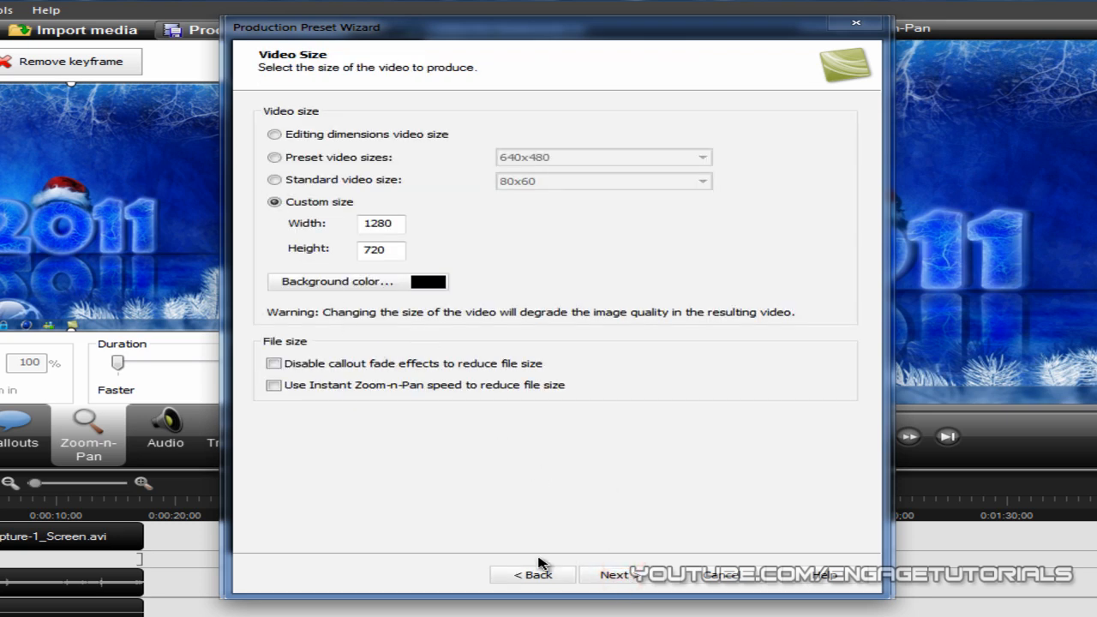
{"action": "left_click", "coordinate": [615, 574]}
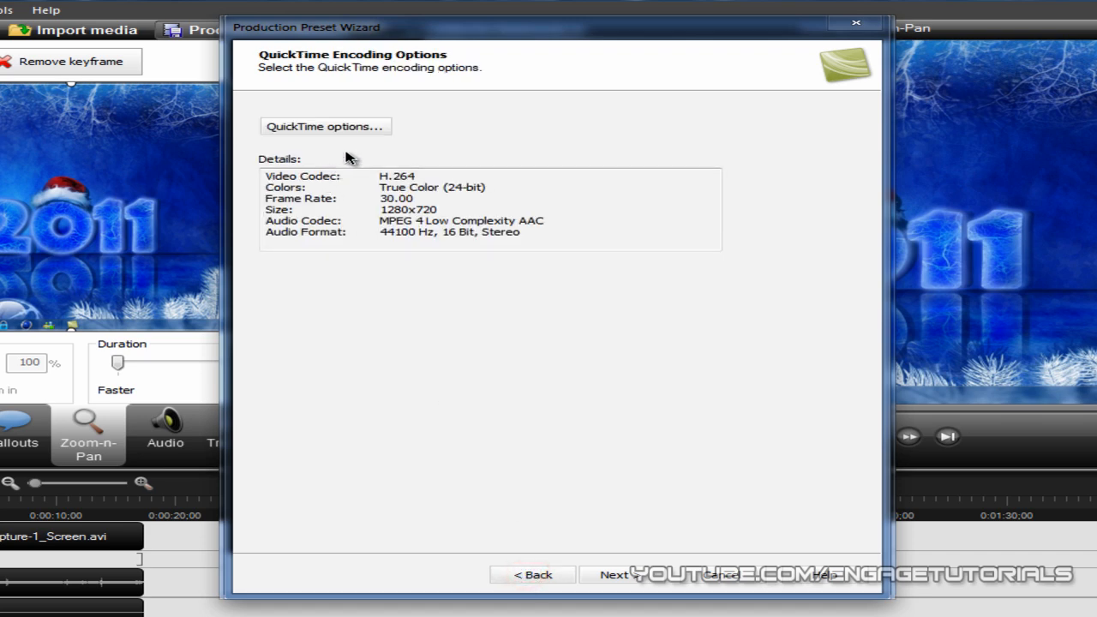
{"action": "mouse_move", "coordinate": [528, 583]}
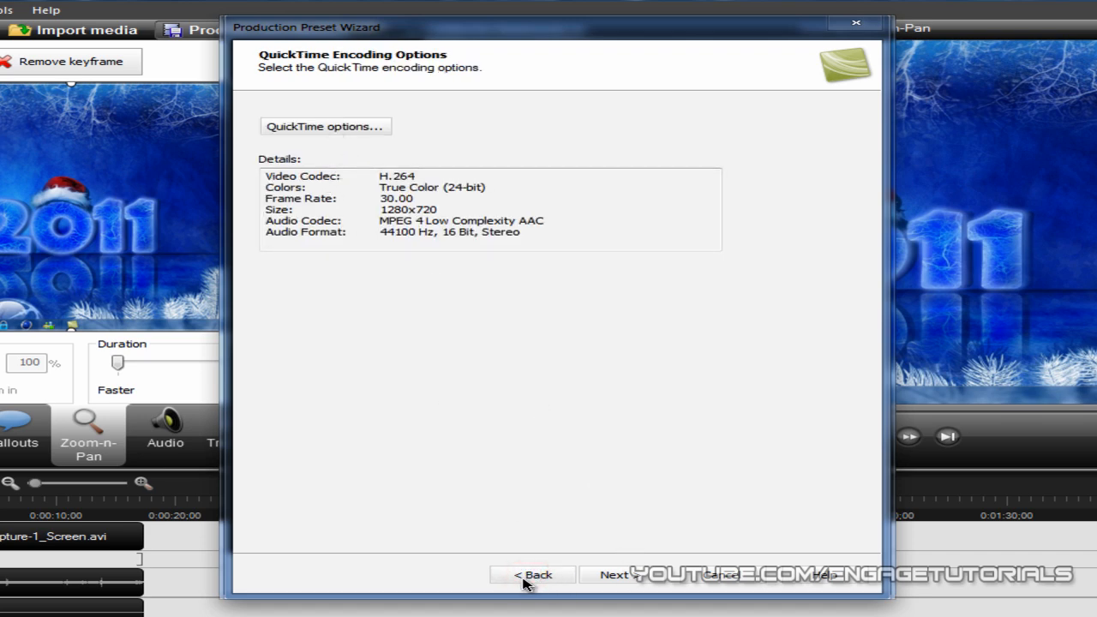
{"action": "mouse_move", "coordinate": [319, 146]}
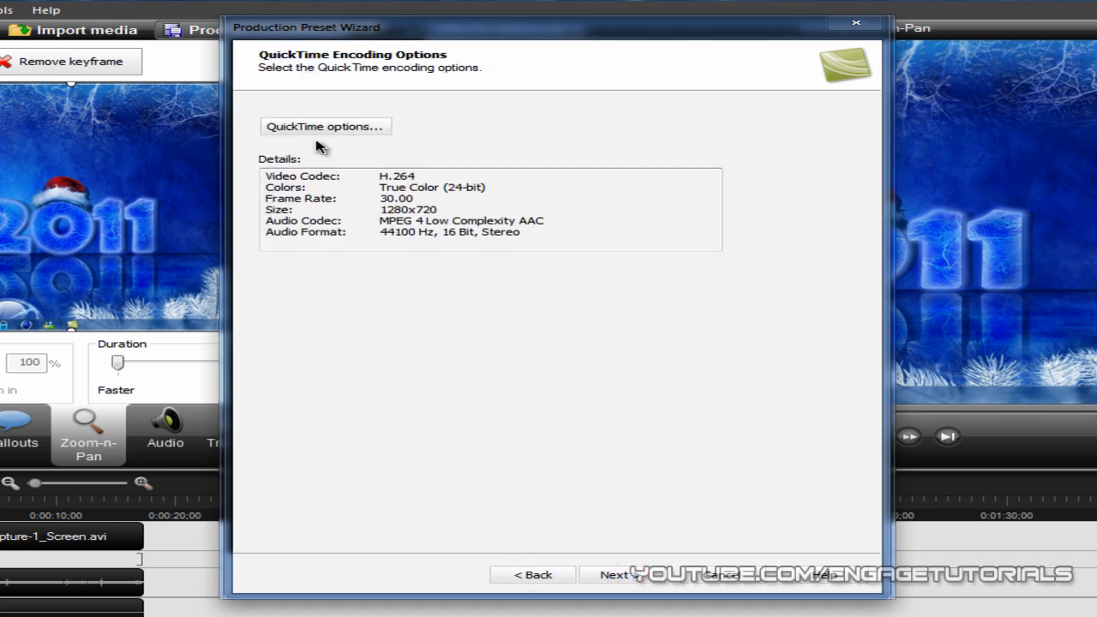
{"action": "mouse_move", "coordinate": [449, 199]}
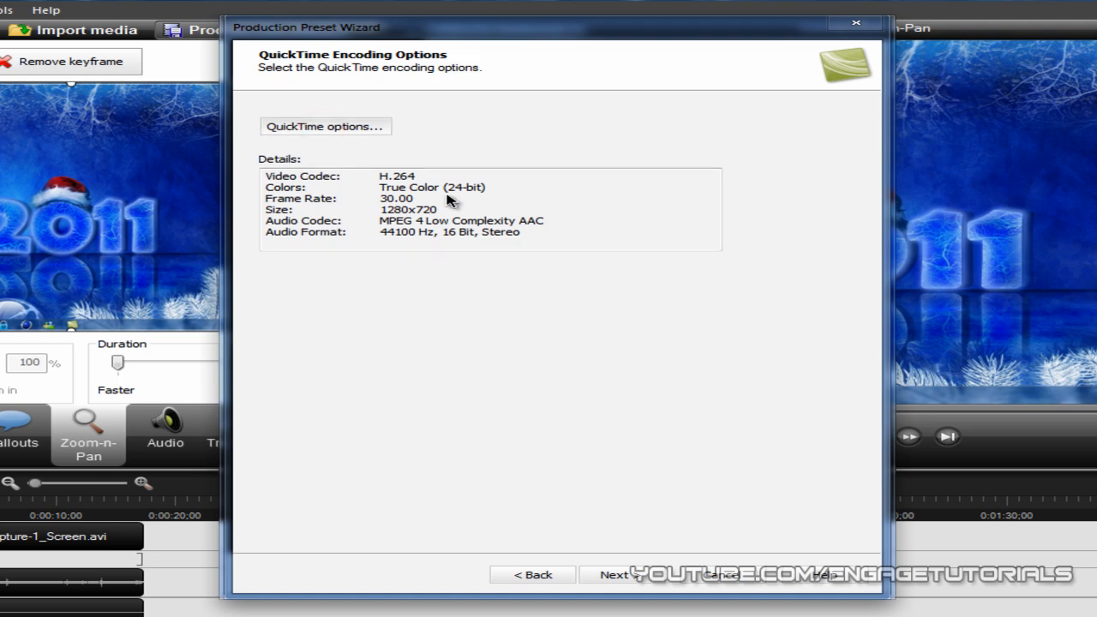
- Review the QuickTime video settings: H.264, best quality, 30 fps, key frame every 30
{"action": "left_click", "coordinate": [324, 127]}
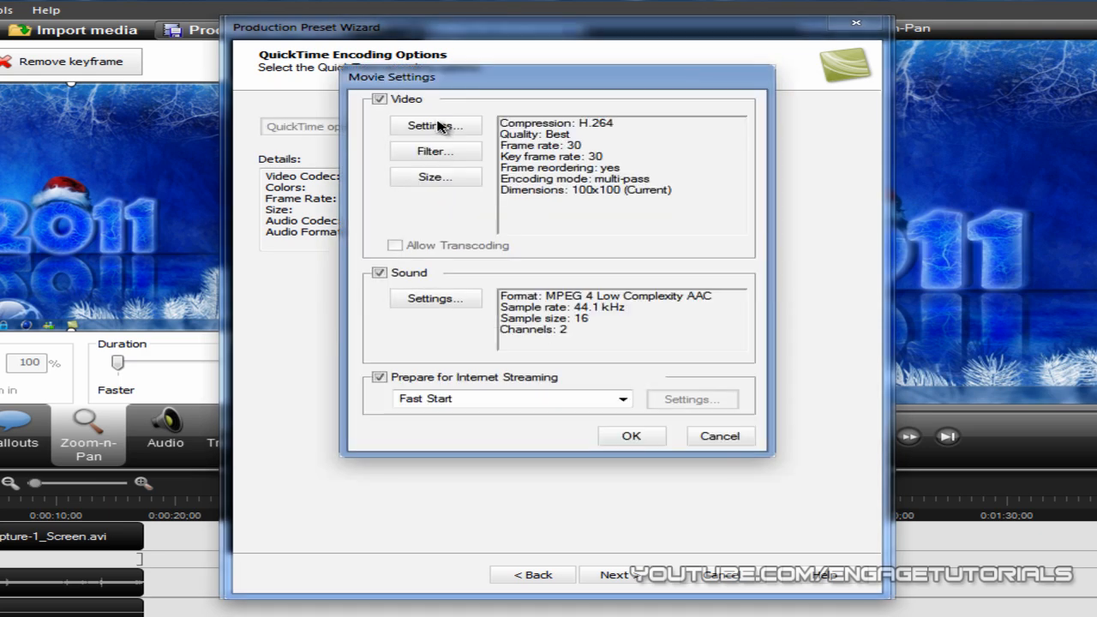
{"action": "left_click", "coordinate": [435, 125]}
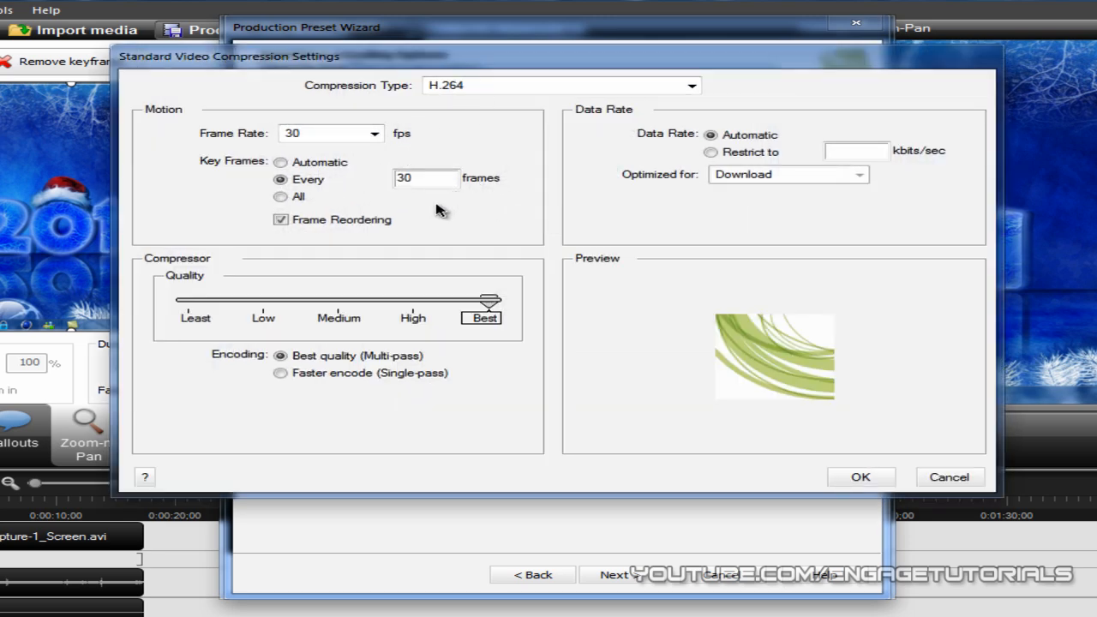
{"action": "mouse_move", "coordinate": [388, 333]}
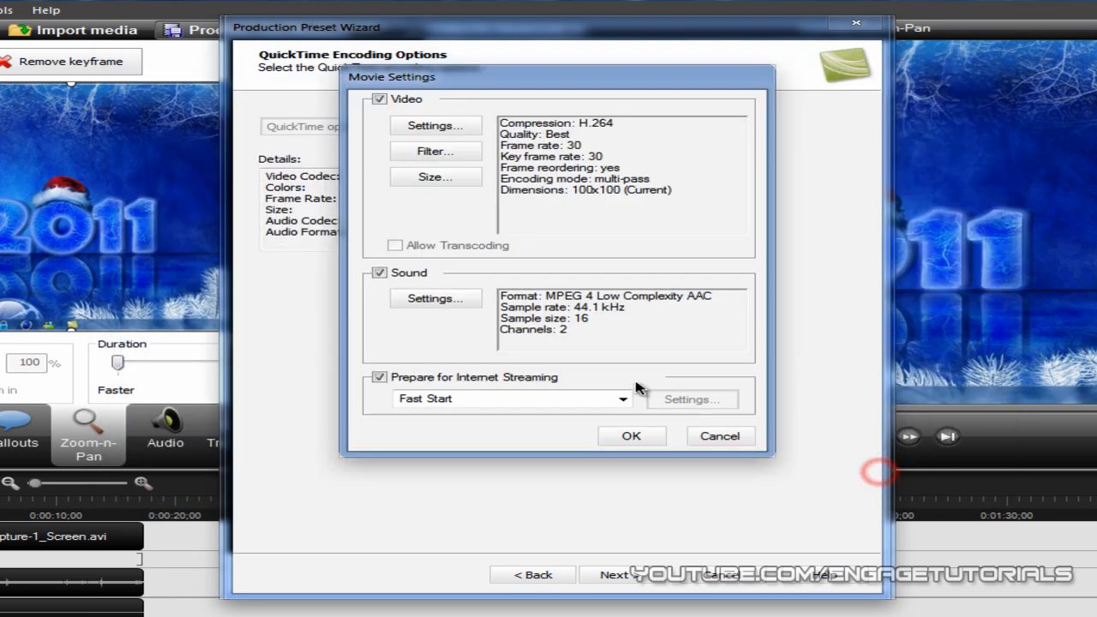
{"action": "mouse_move", "coordinate": [425, 177]}
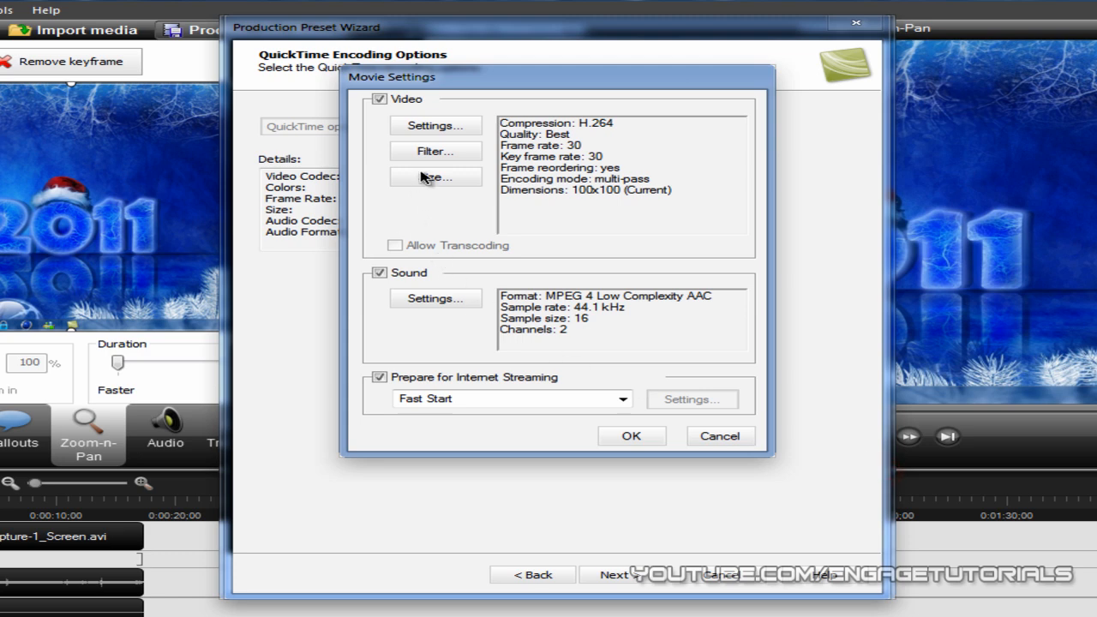
{"action": "left_click", "coordinate": [436, 176]}
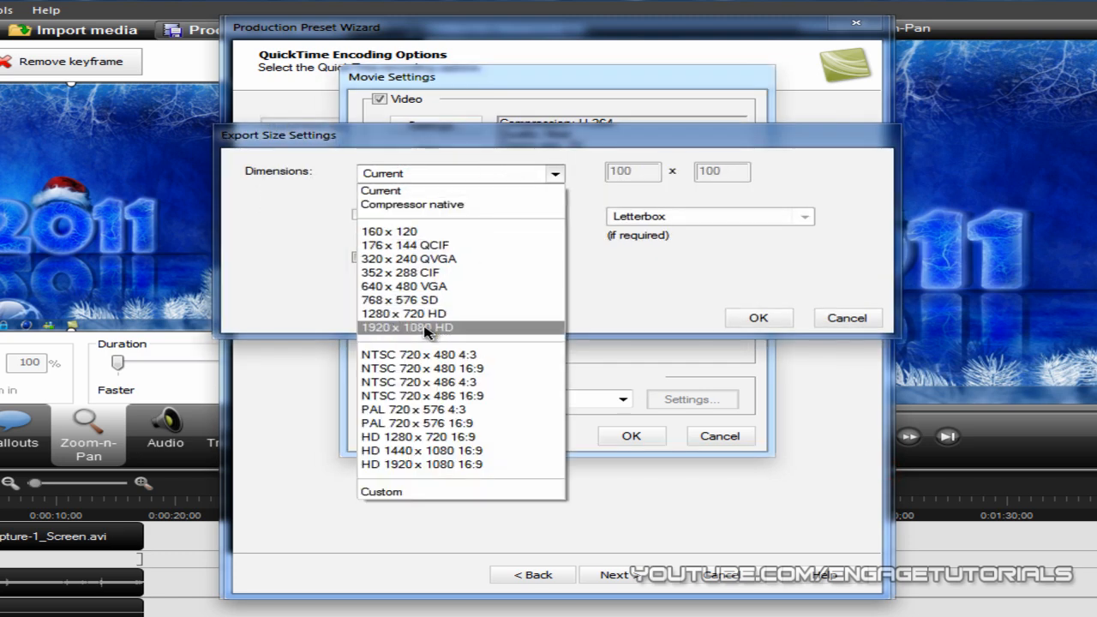
{"action": "mouse_move", "coordinate": [409, 312]}
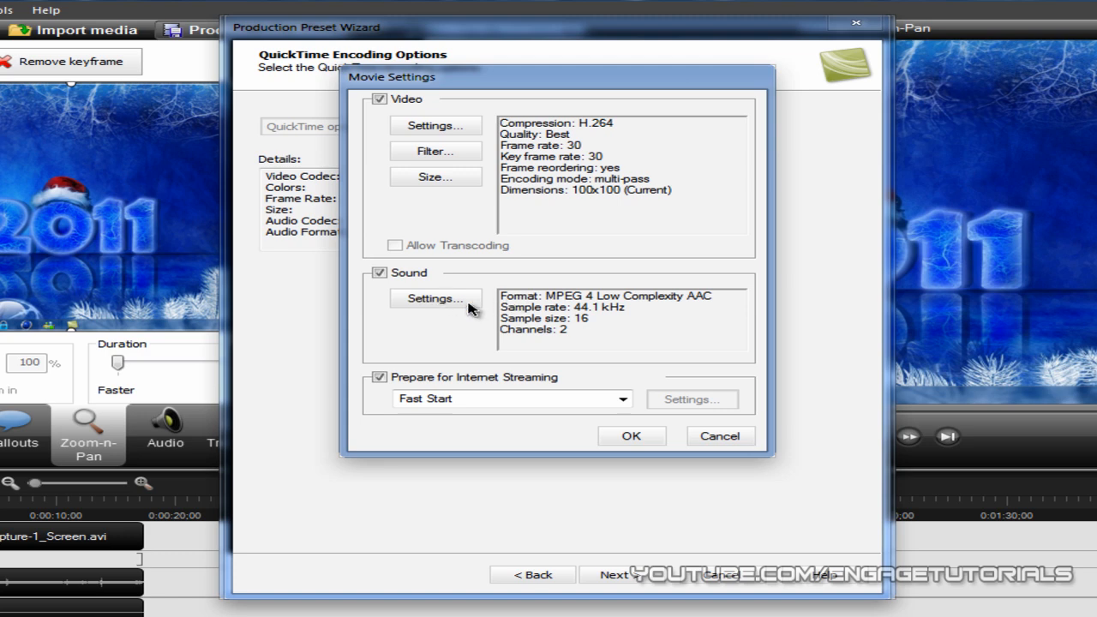
- Set the QuickTime sound settings to MPEG-4 AAC at 48.000 kHz and confirm
{"action": "left_click", "coordinate": [436, 298]}
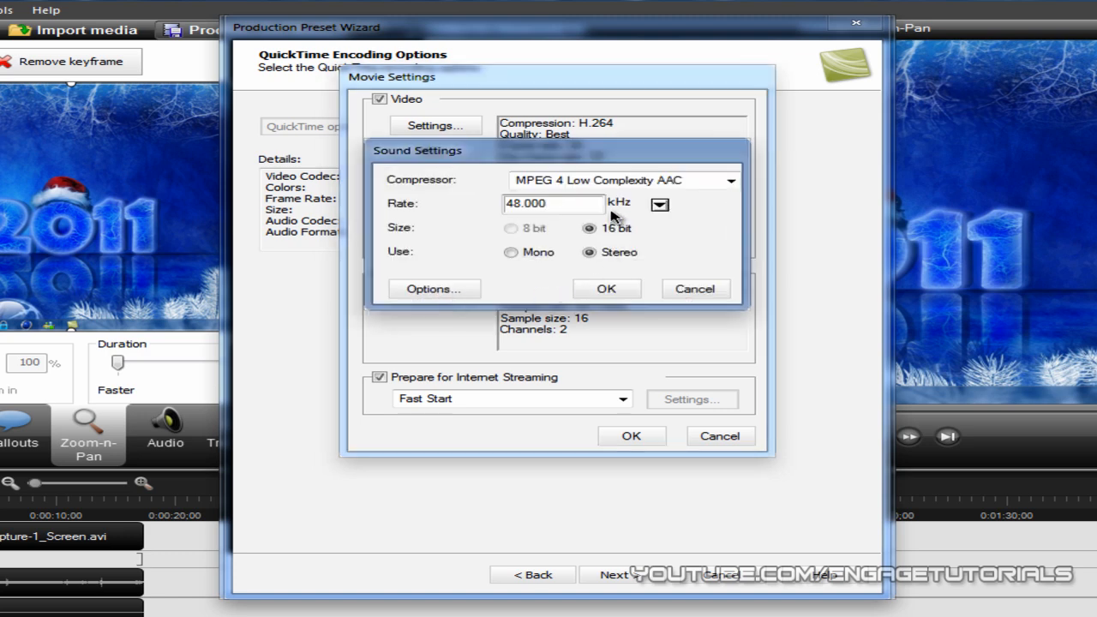
{"action": "mouse_move", "coordinate": [672, 209]}
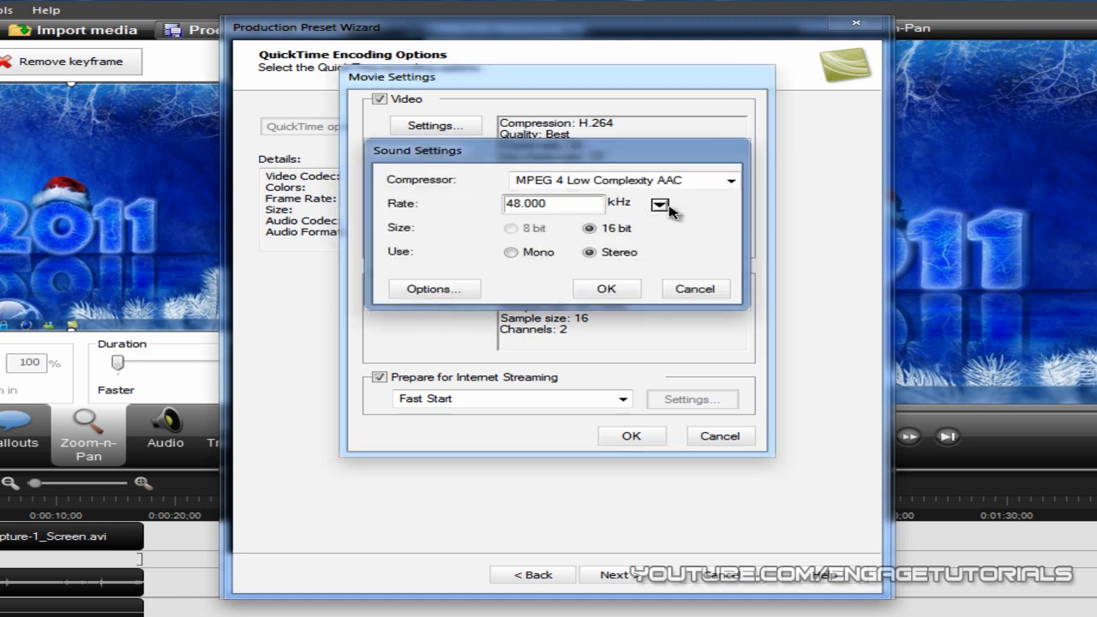
{"action": "left_click", "coordinate": [660, 206]}
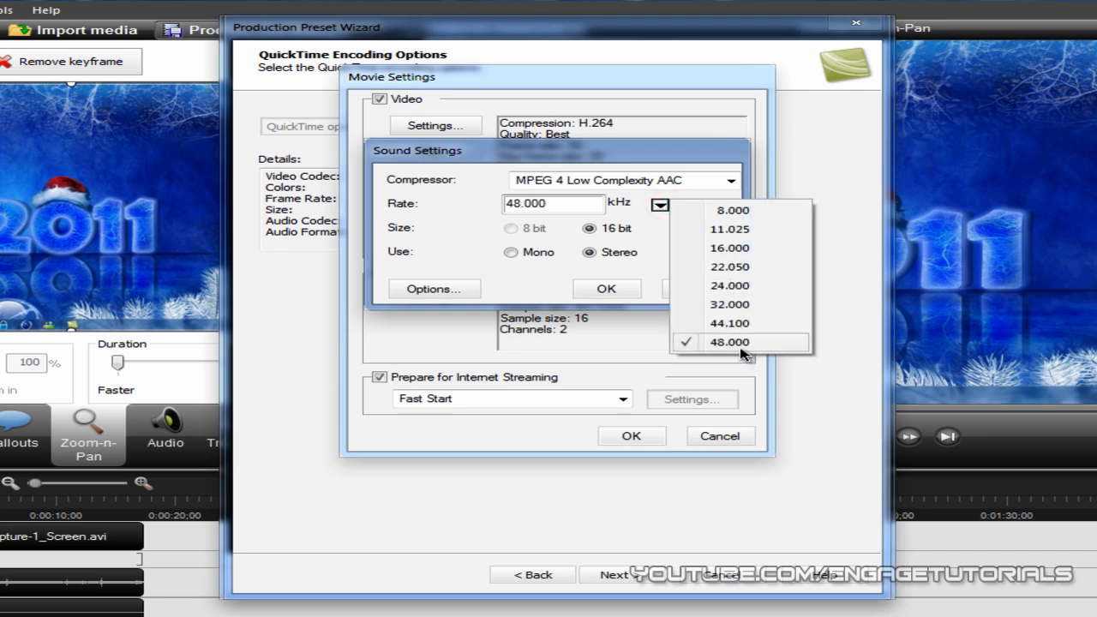
{"action": "left_click", "coordinate": [729, 343]}
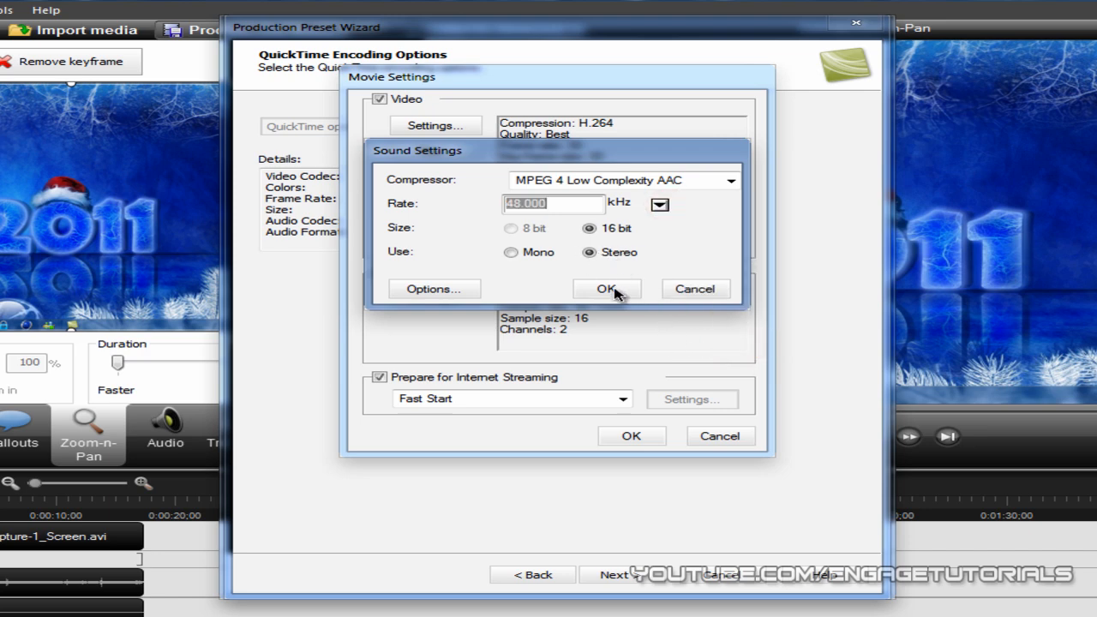
{"action": "left_click", "coordinate": [607, 288]}
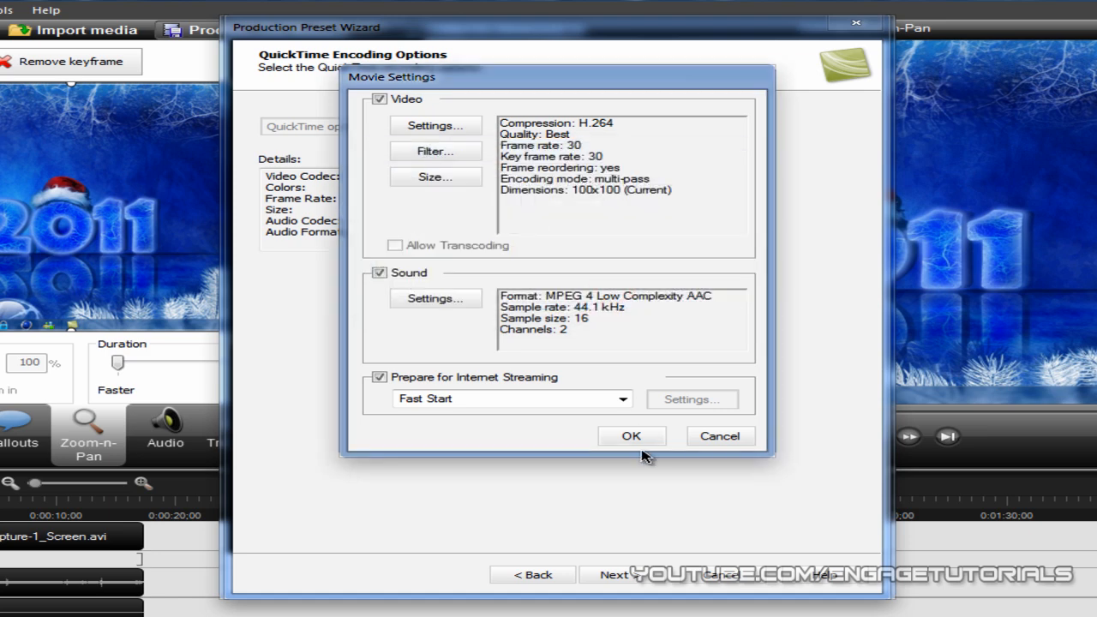
- Confirm the movie settings, finish saving the YouTube 720p preset and close the preset manager
{"action": "left_click", "coordinate": [631, 437]}
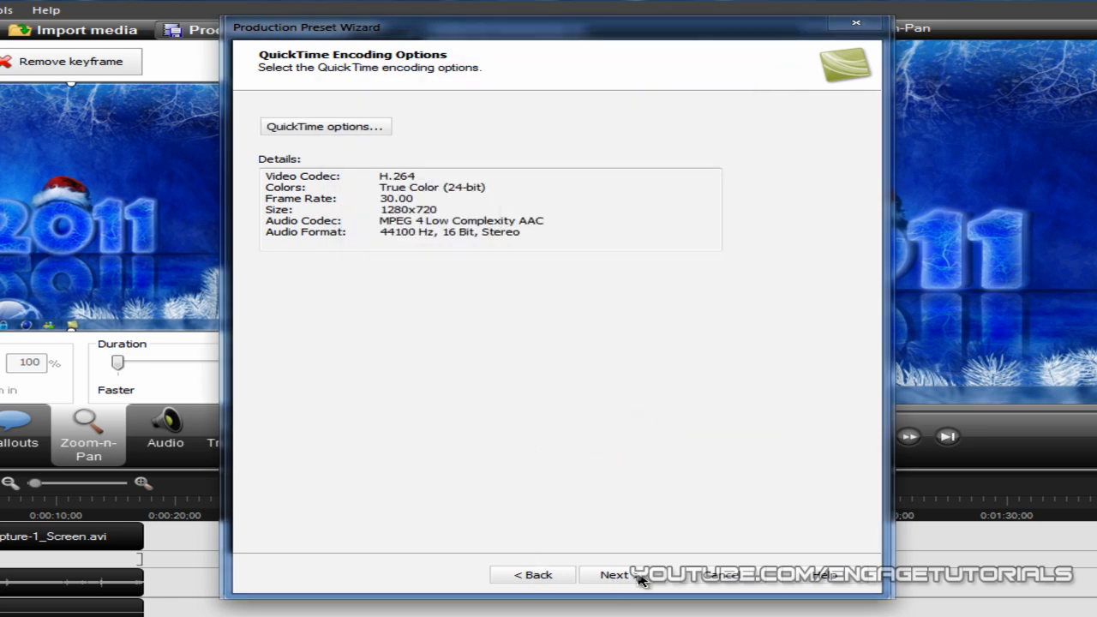
{"action": "left_click", "coordinate": [614, 575]}
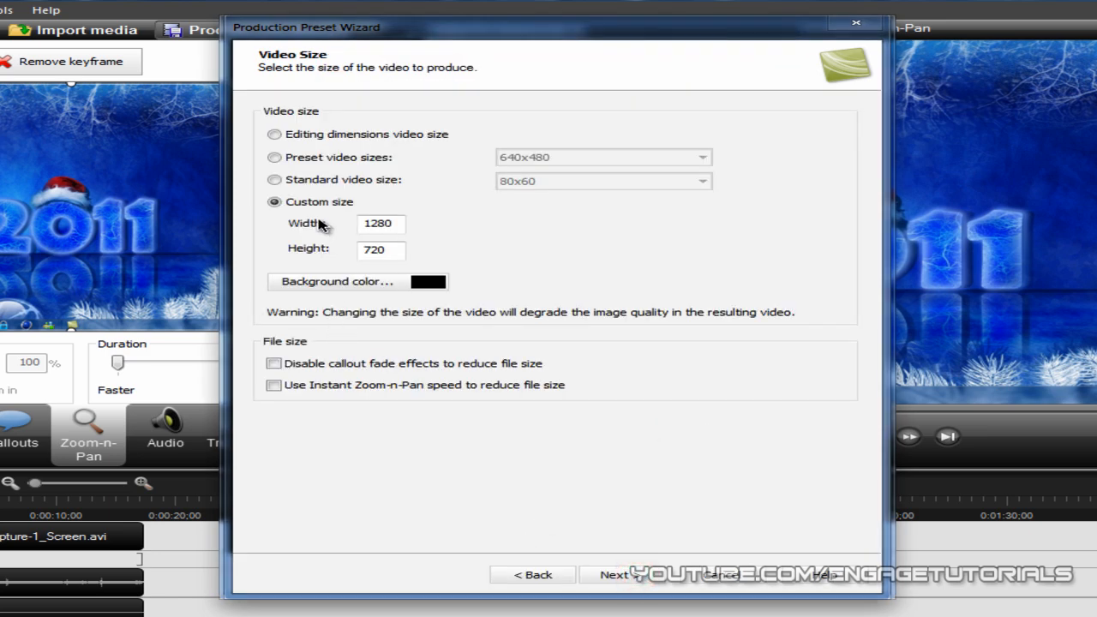
{"action": "mouse_move", "coordinate": [638, 511]}
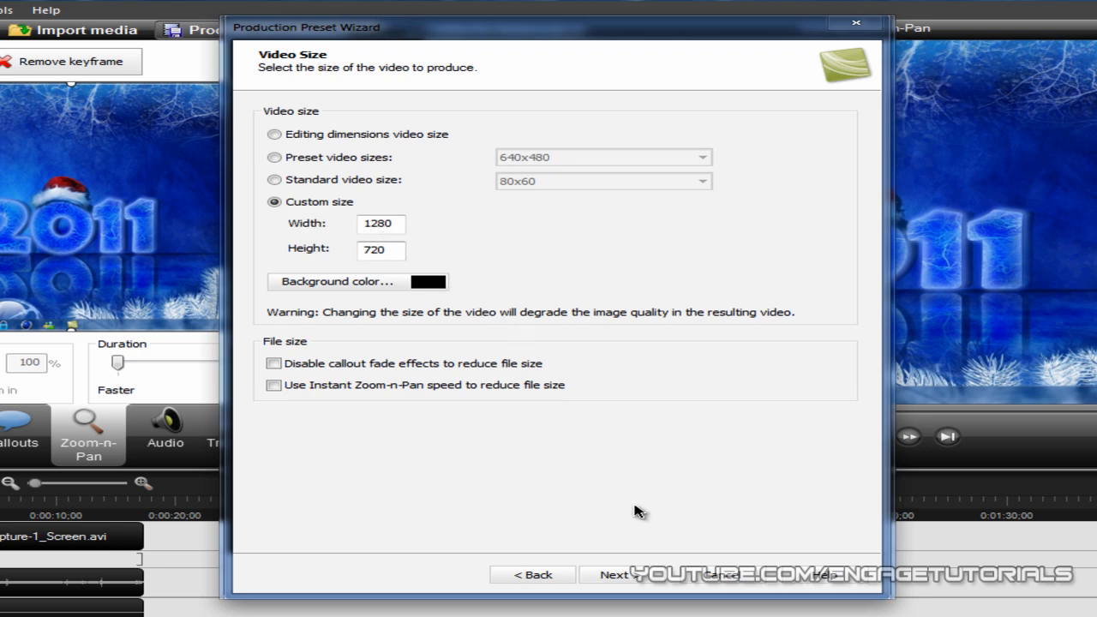
{"action": "left_click", "coordinate": [614, 574]}
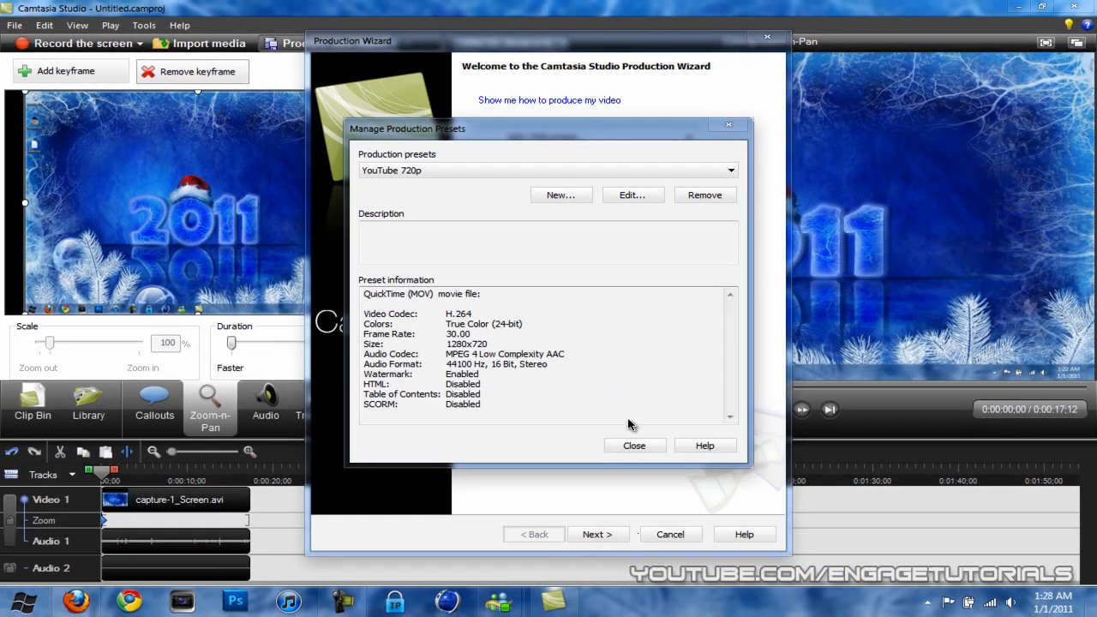
{"action": "left_click", "coordinate": [635, 445]}
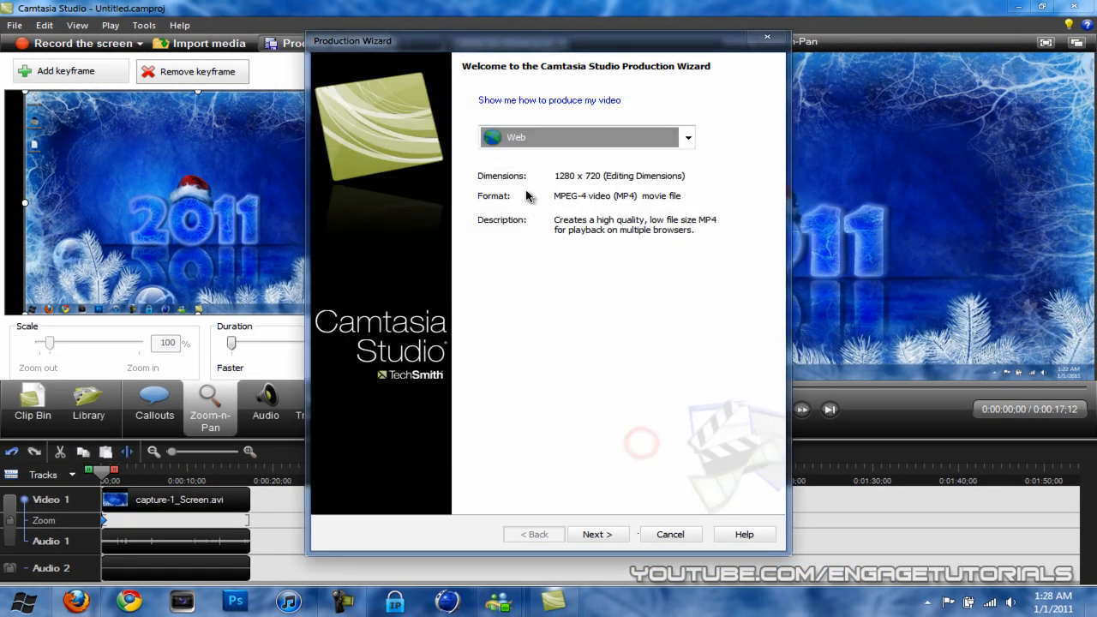
- Select YouTube 720p in the Production Wizard, then cancel without producing
{"action": "left_click", "coordinate": [586, 137]}
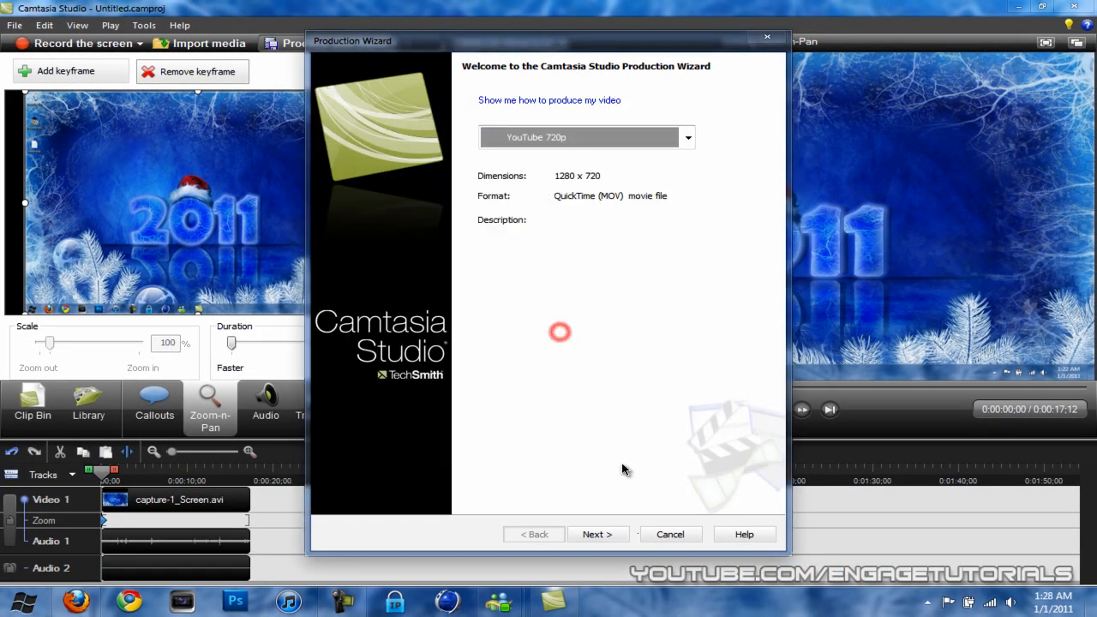
{"action": "left_click", "coordinate": [597, 535]}
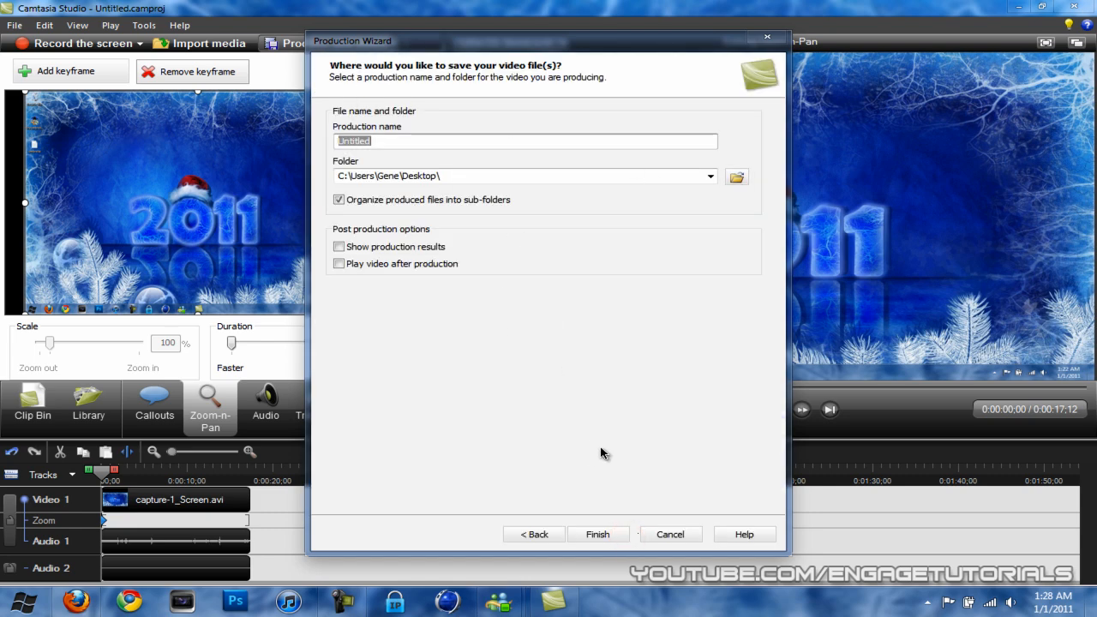
{"action": "left_click", "coordinate": [670, 535]}
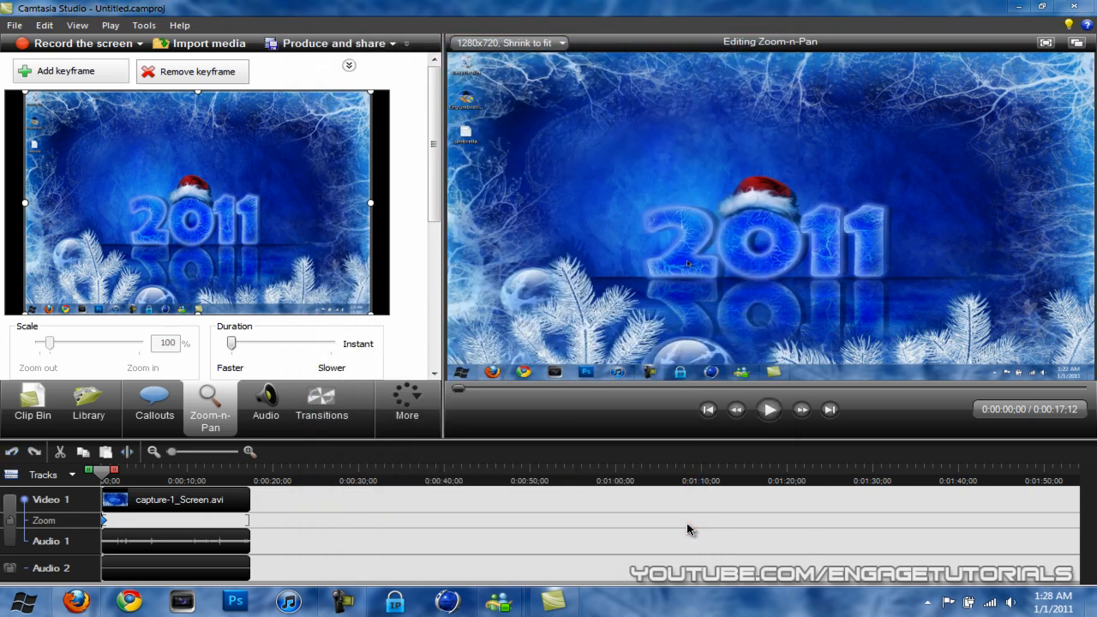
{"action": "mouse_move", "coordinate": [695, 525]}
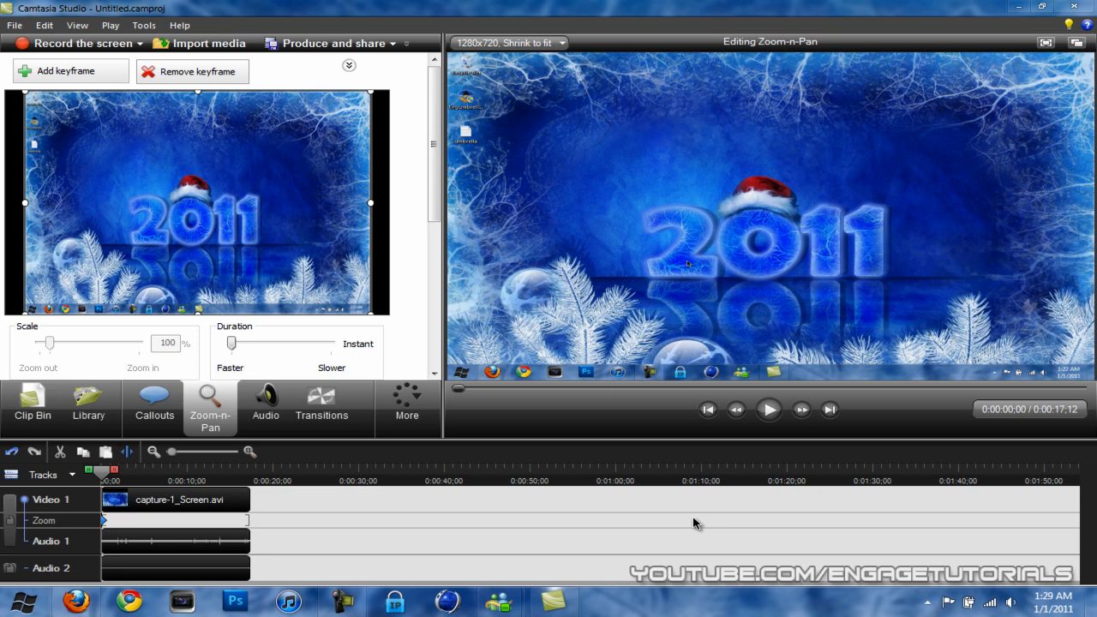
{"action": "mouse_move", "coordinate": [717, 566]}
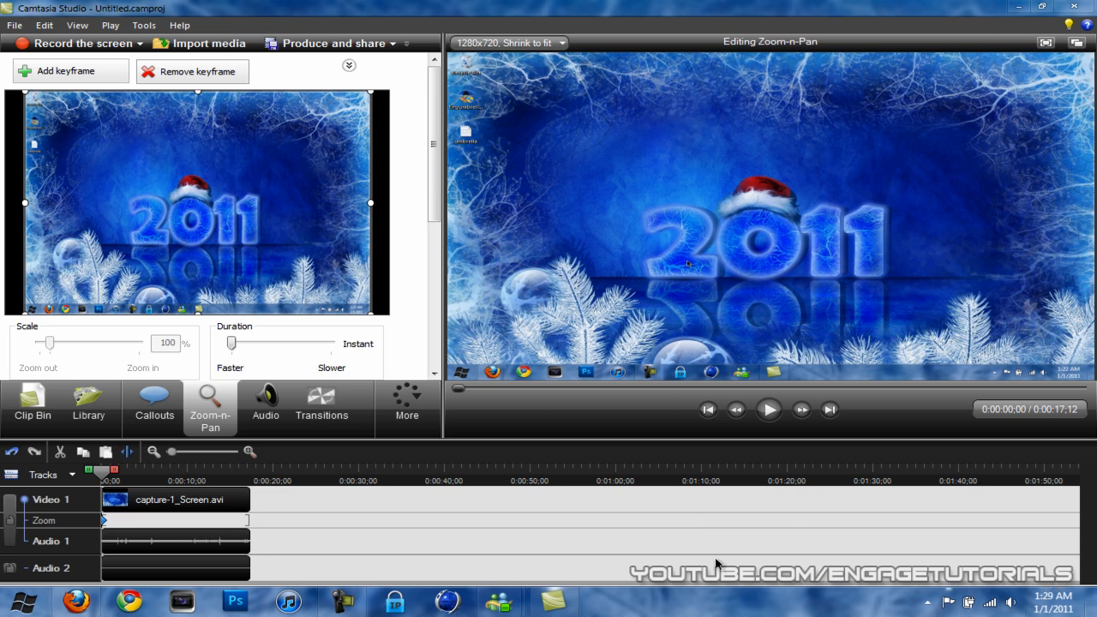
{"action": "mouse_move", "coordinate": [437, 518]}
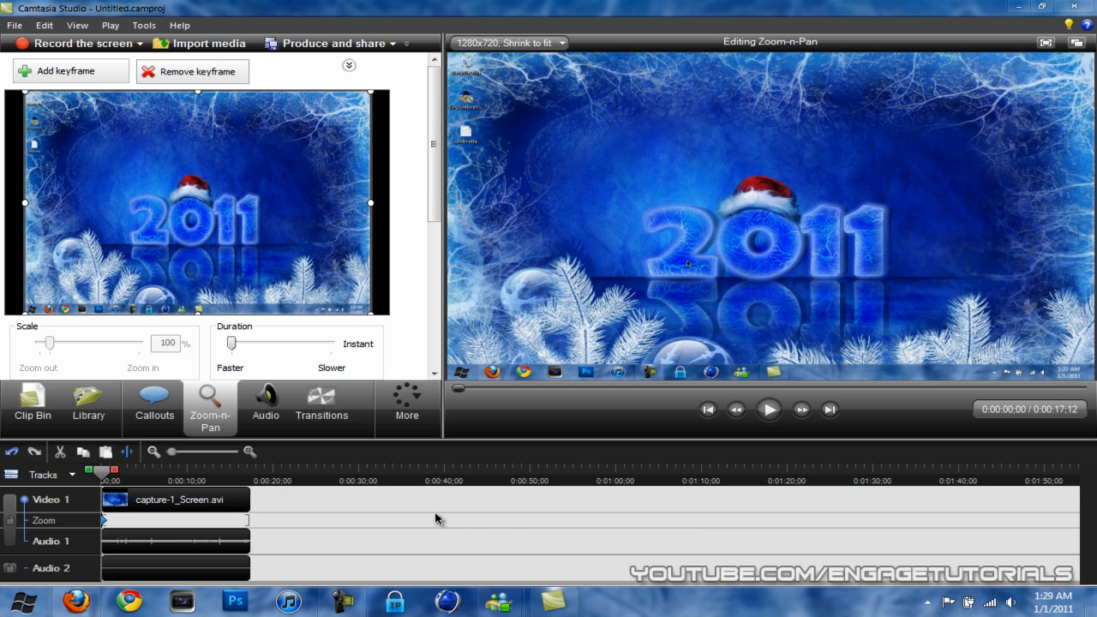